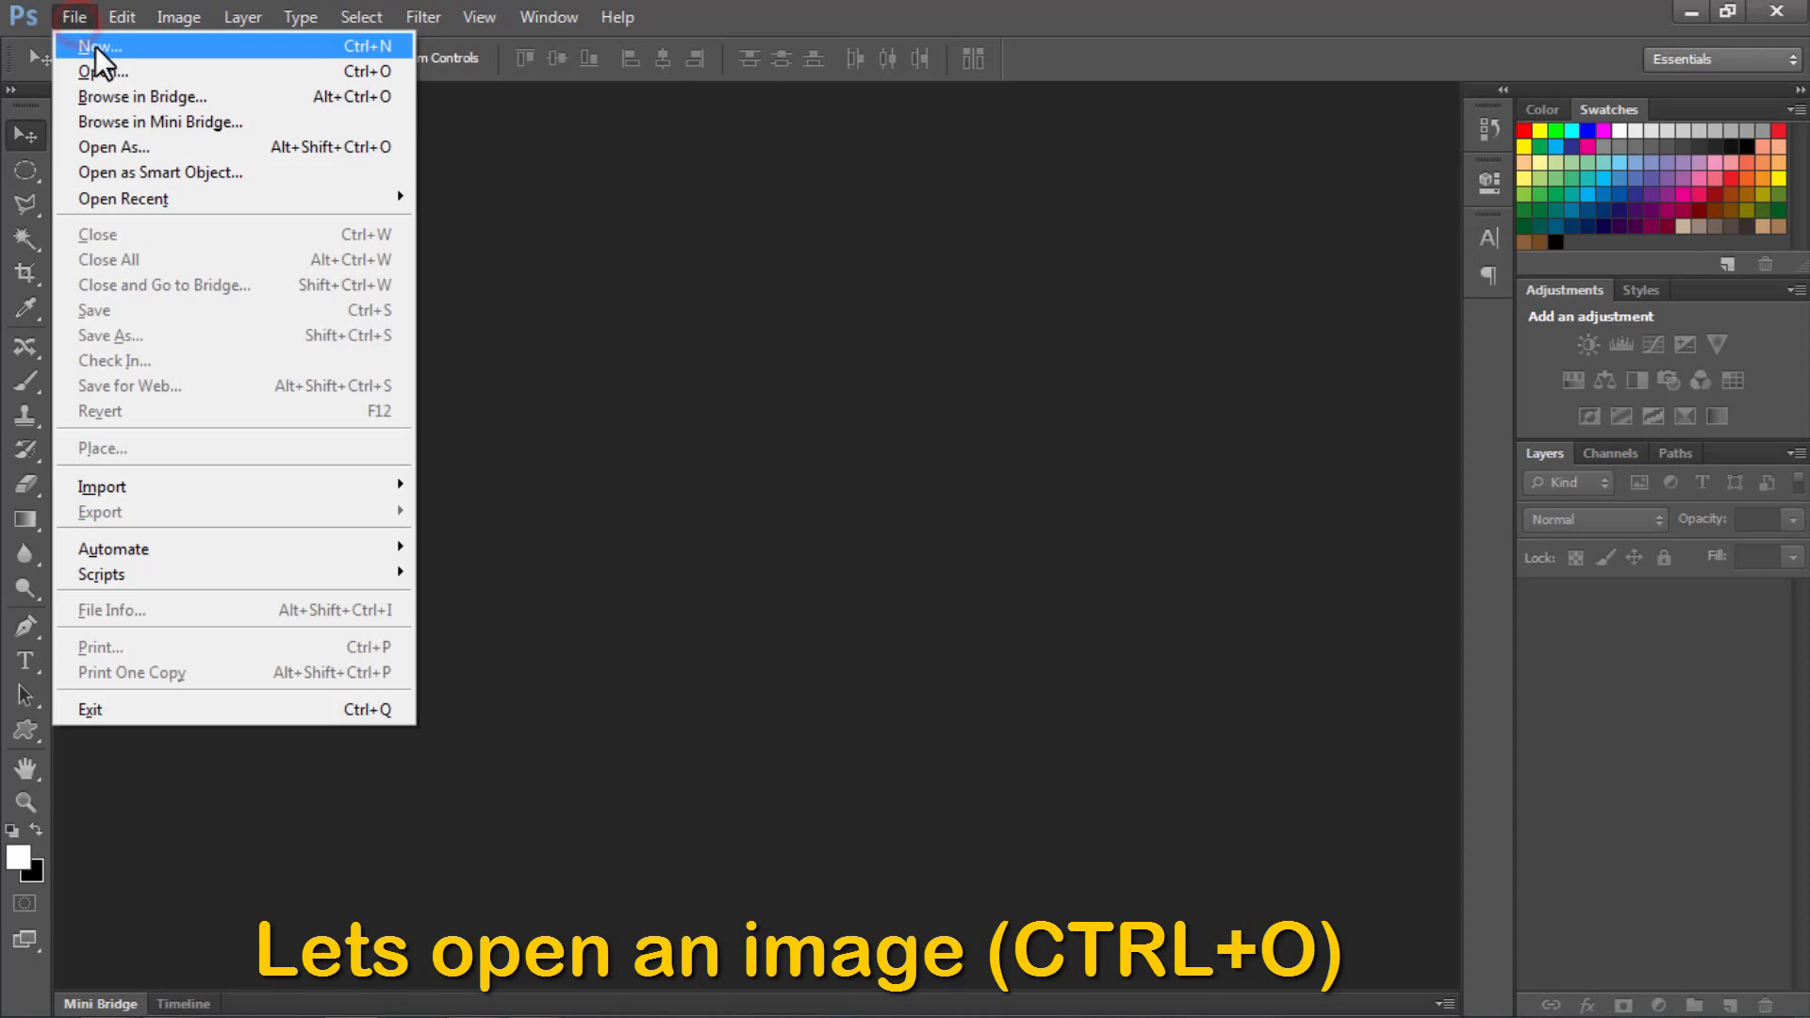
# Open the sunset photo IMAGE 1 from My Pictures
pyautogui.click(103, 71)
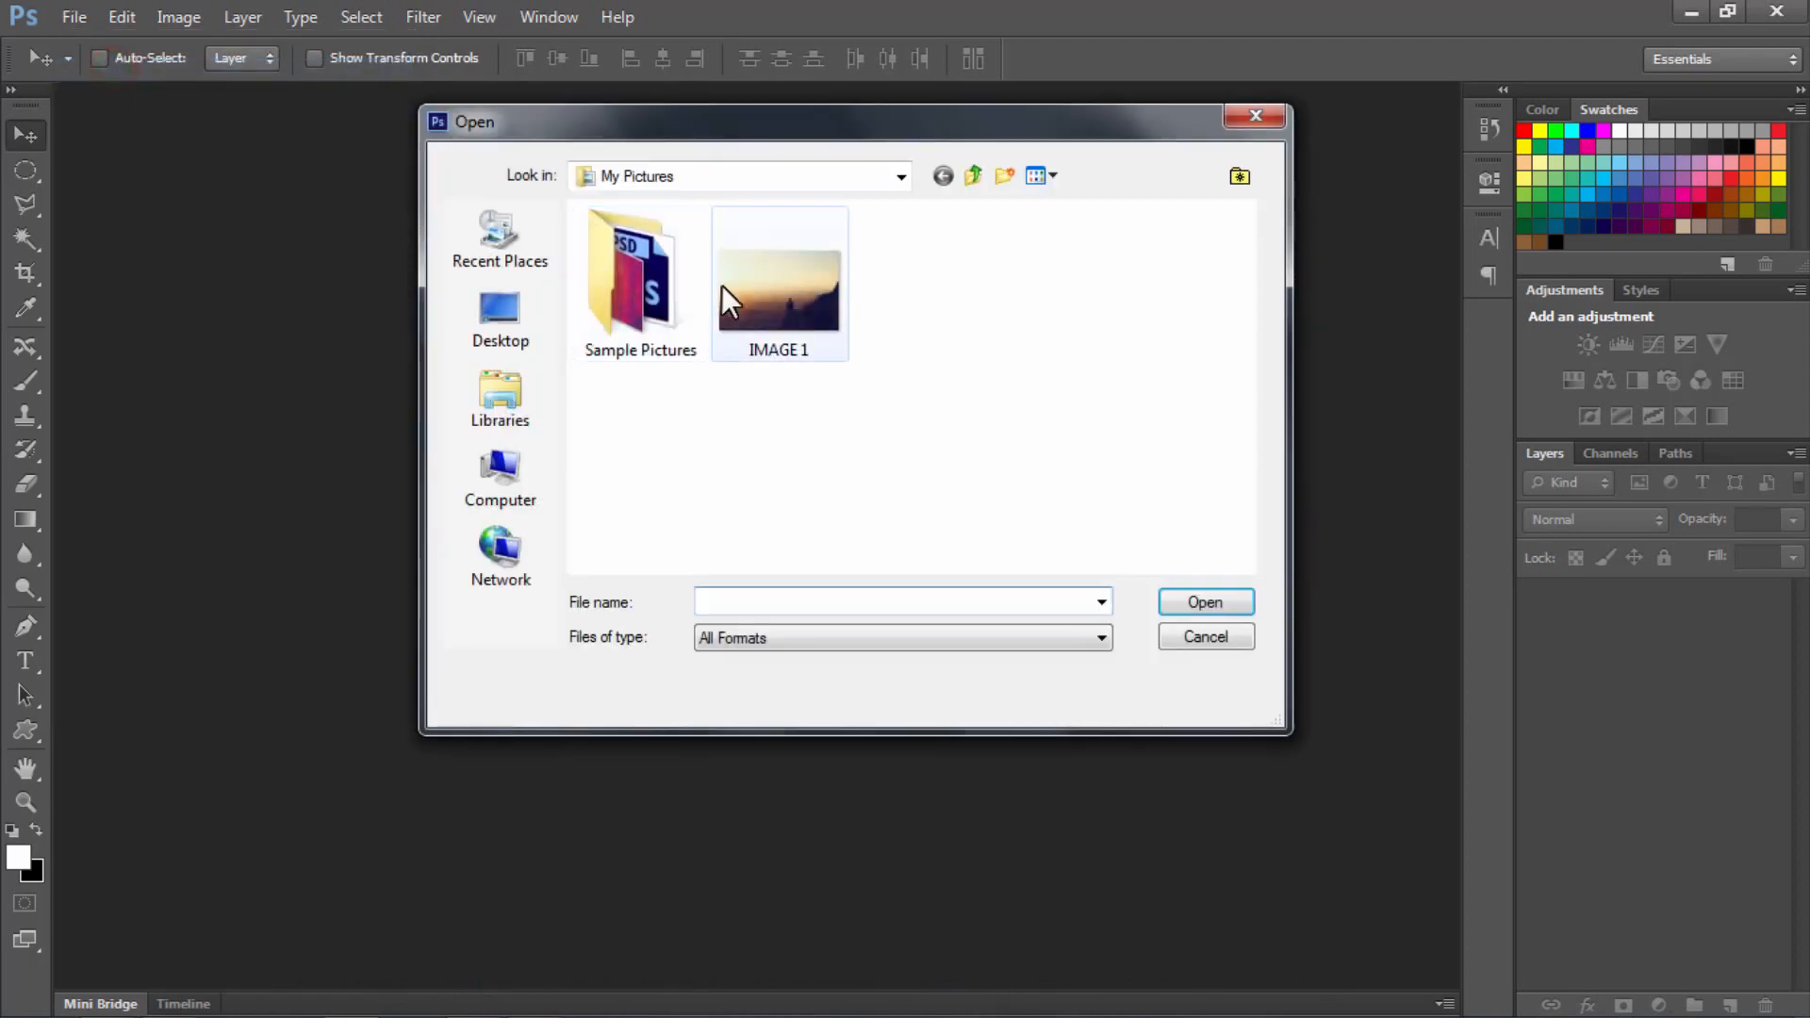
pyautogui.doubleClick(778, 277)
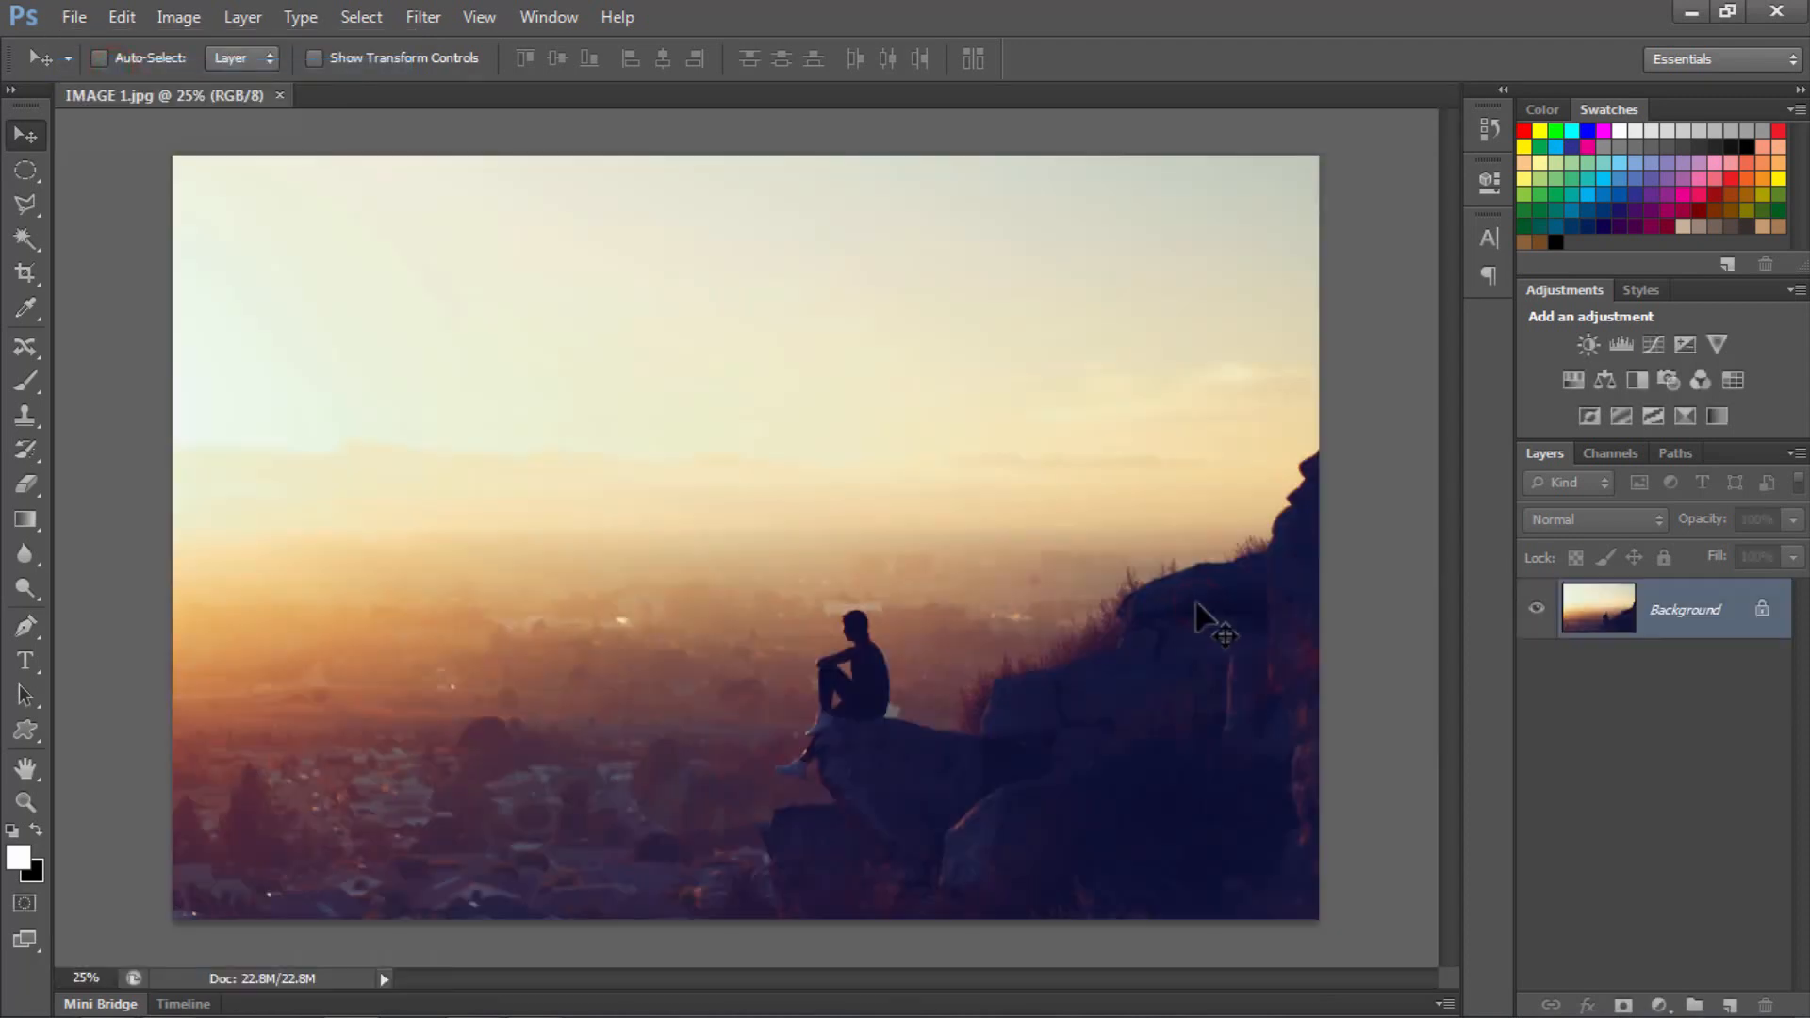
# Add white 'LONELY' text in Helvetica Light 140 pt at the photo's lower left
pyautogui.click(26, 660)
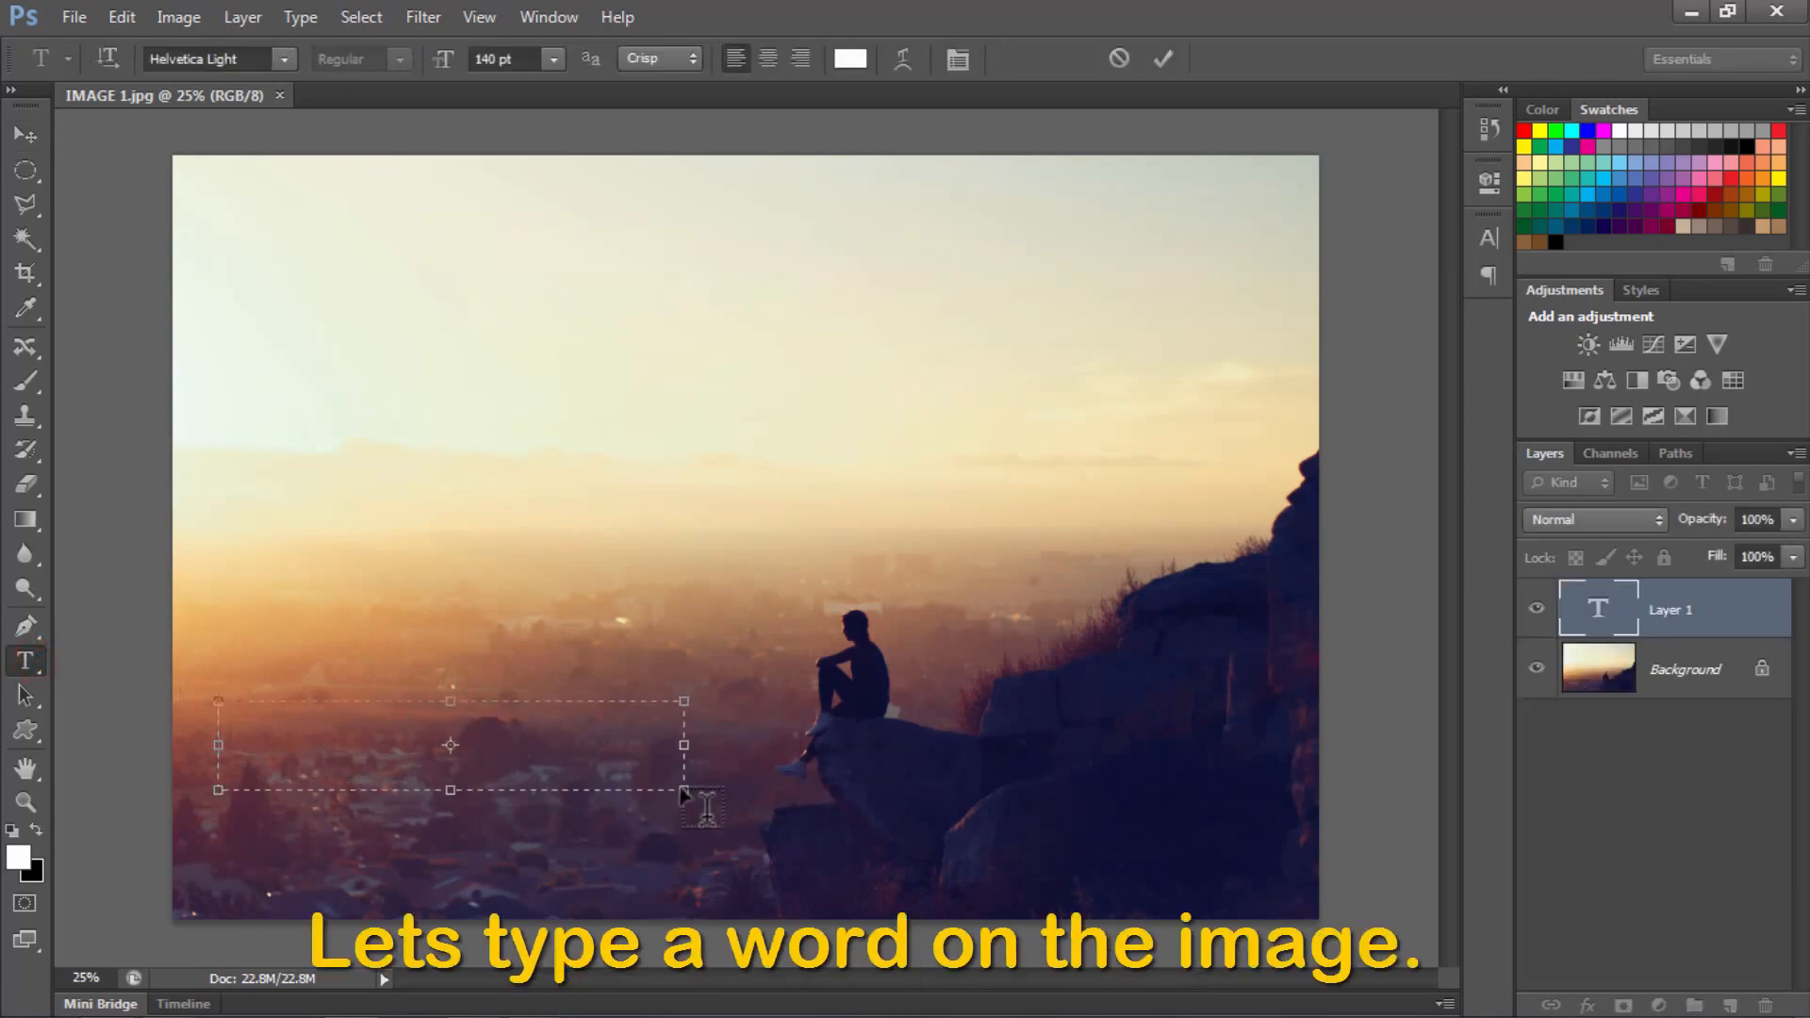
pyautogui.write('LONELY')
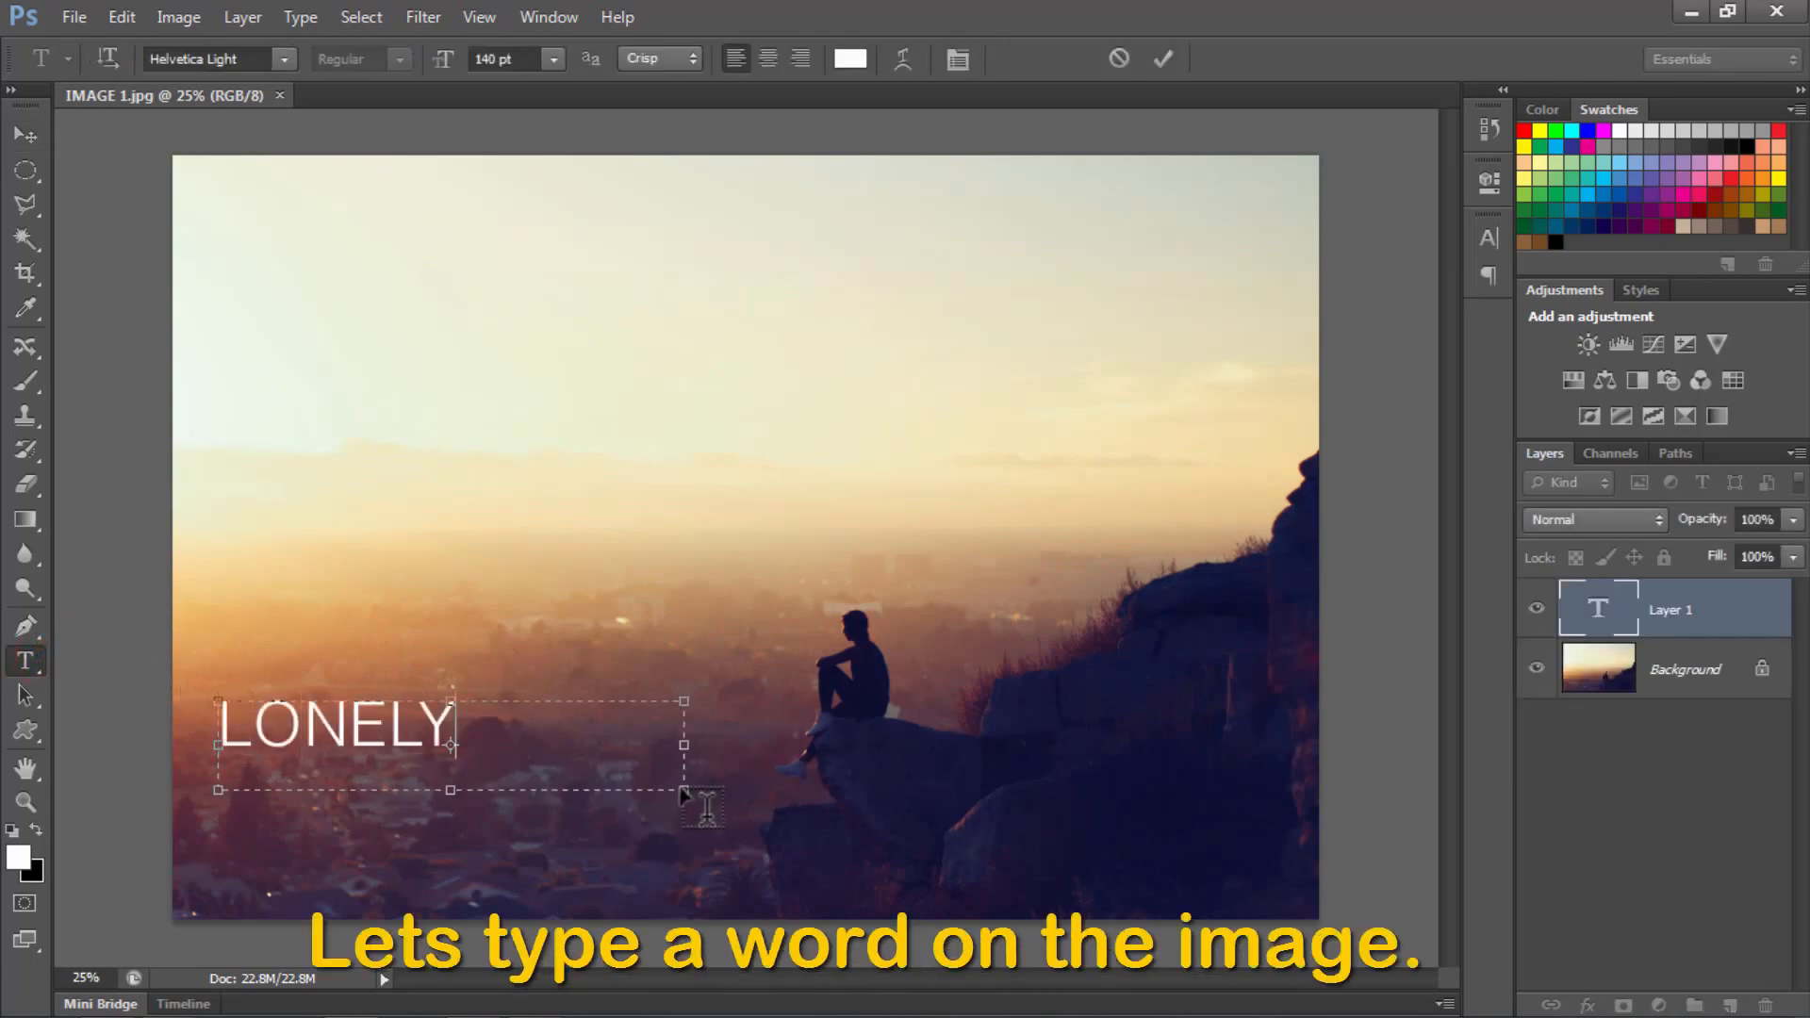
pyautogui.click(960, 59)
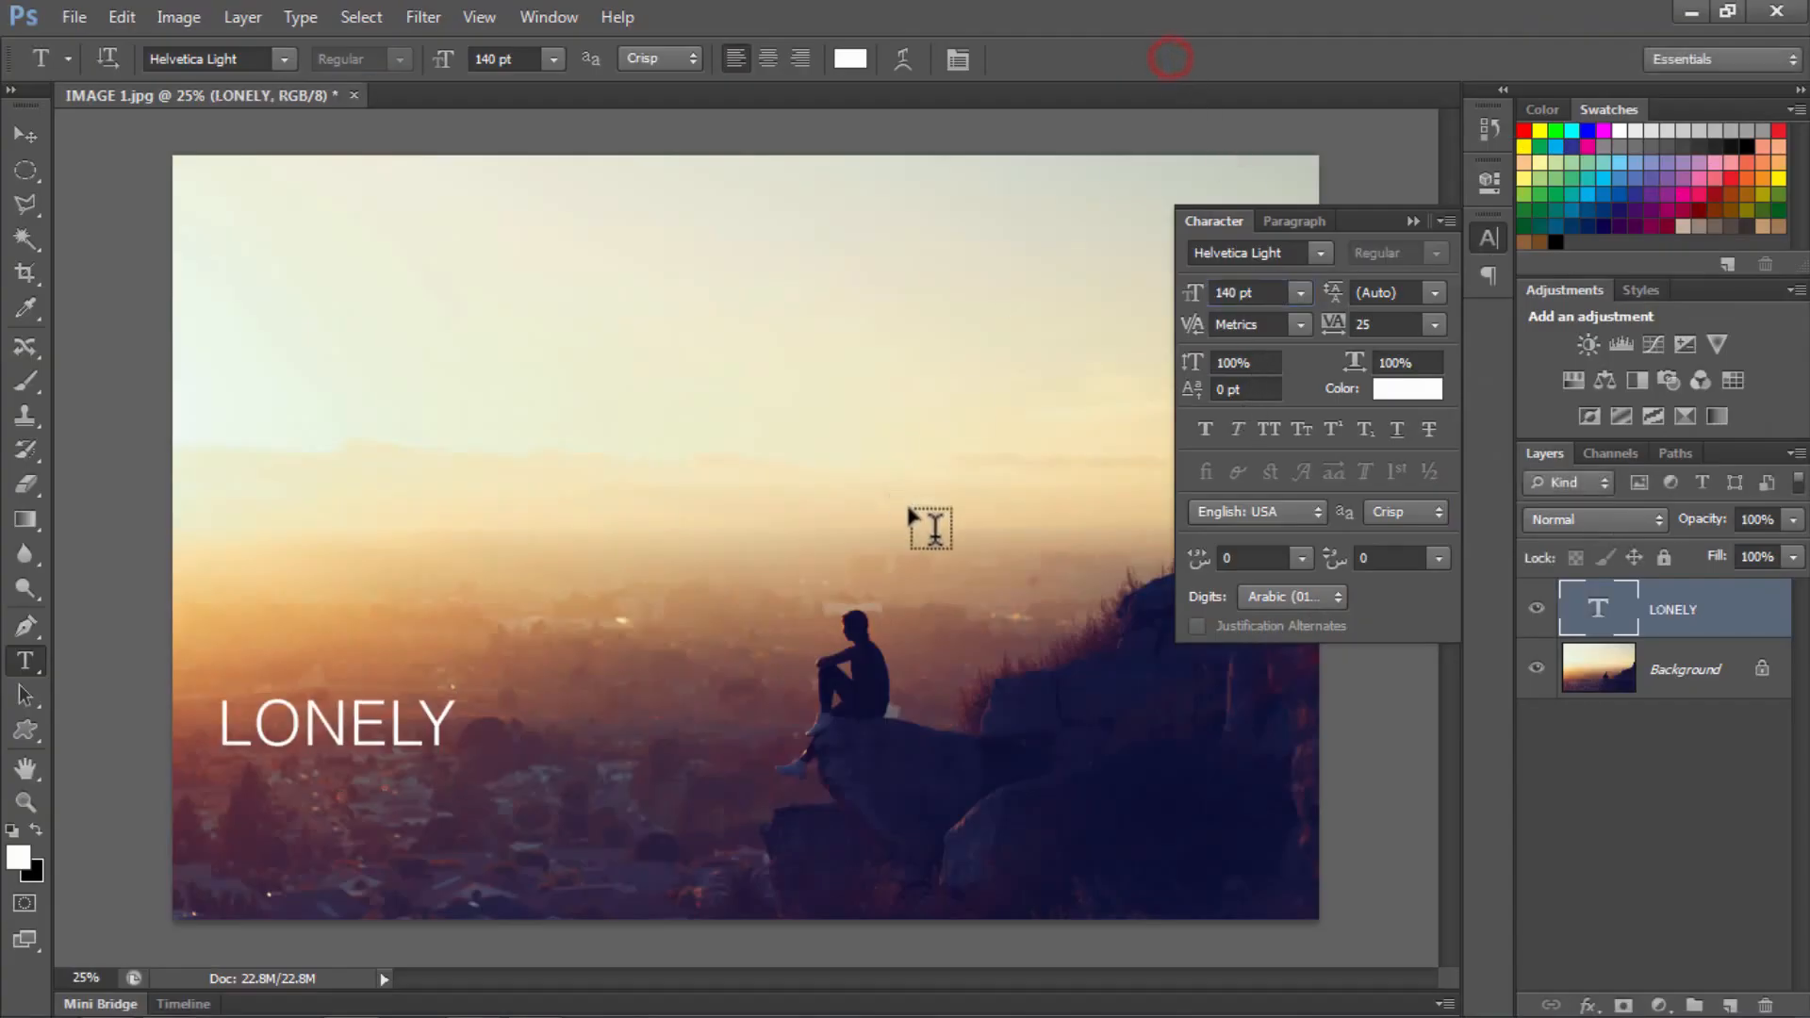
# Duplicate the text layer with Ctrl+J, retype it as 'MOUNTAIN' in Helvetica (TT) Bold beneath LONELY
pyautogui.press('ctrl+j')
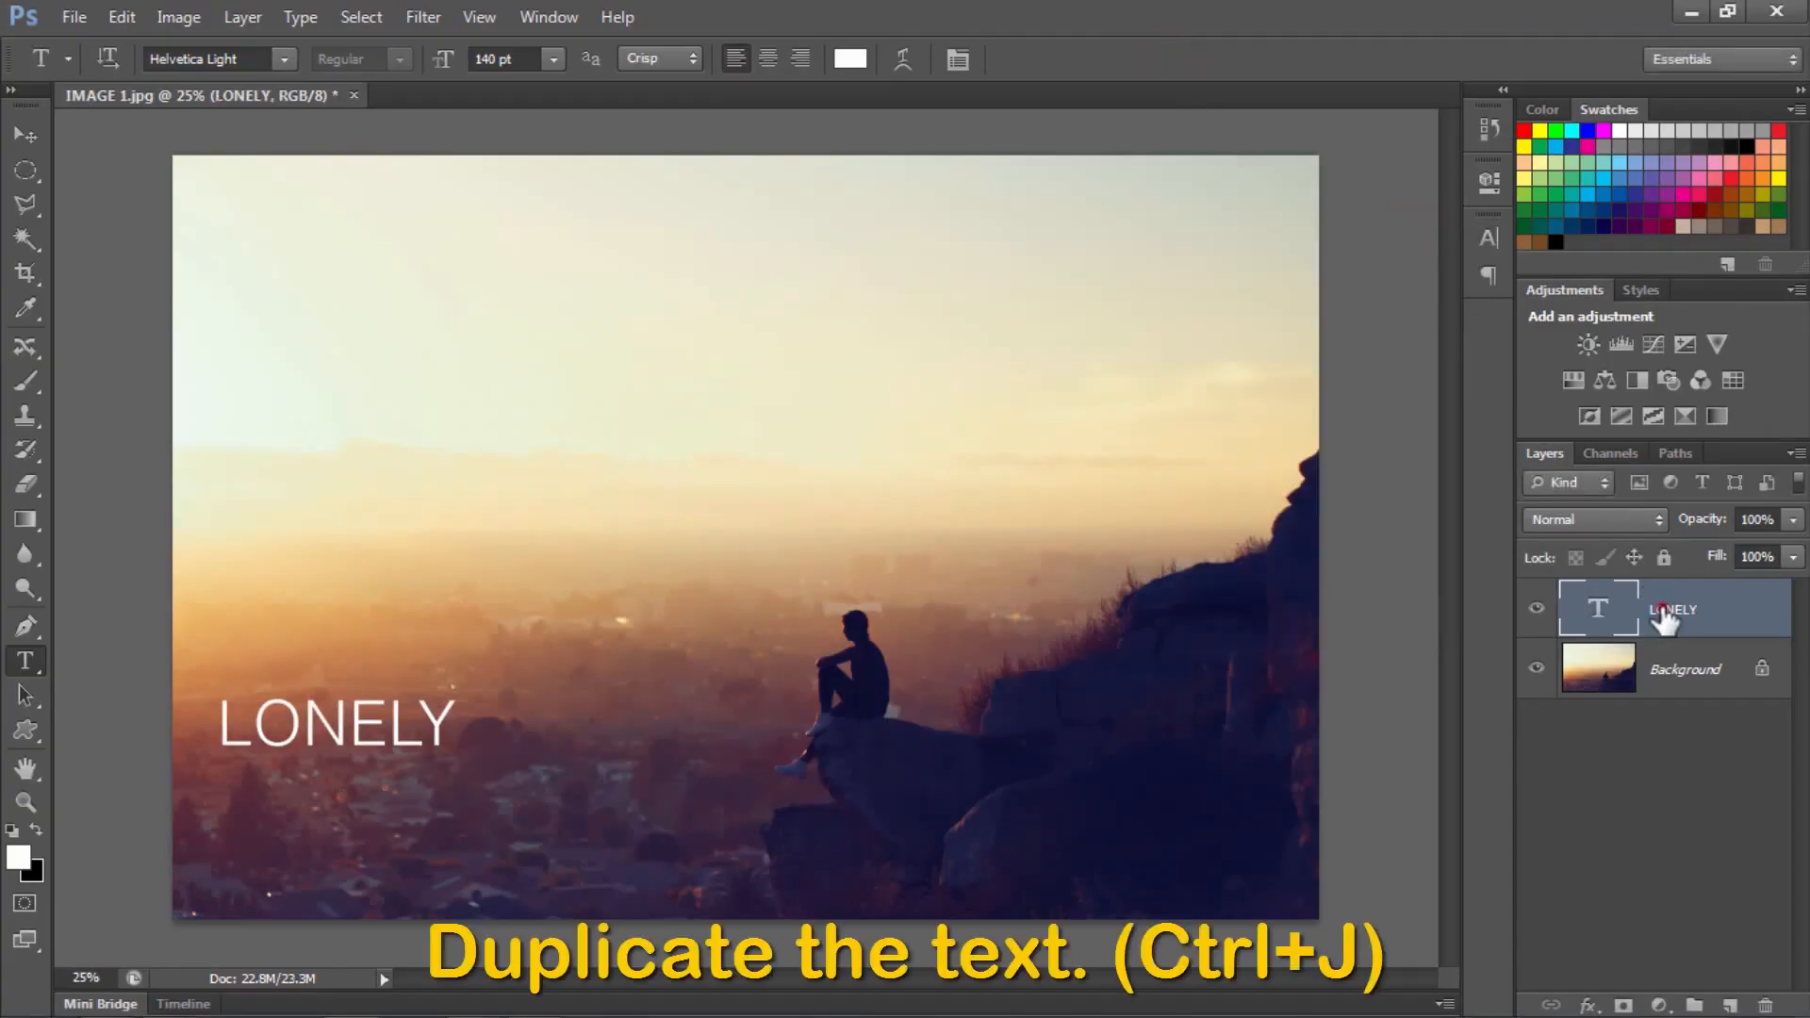
pyautogui.press('ctrl+j')
pyautogui.write('MOU')
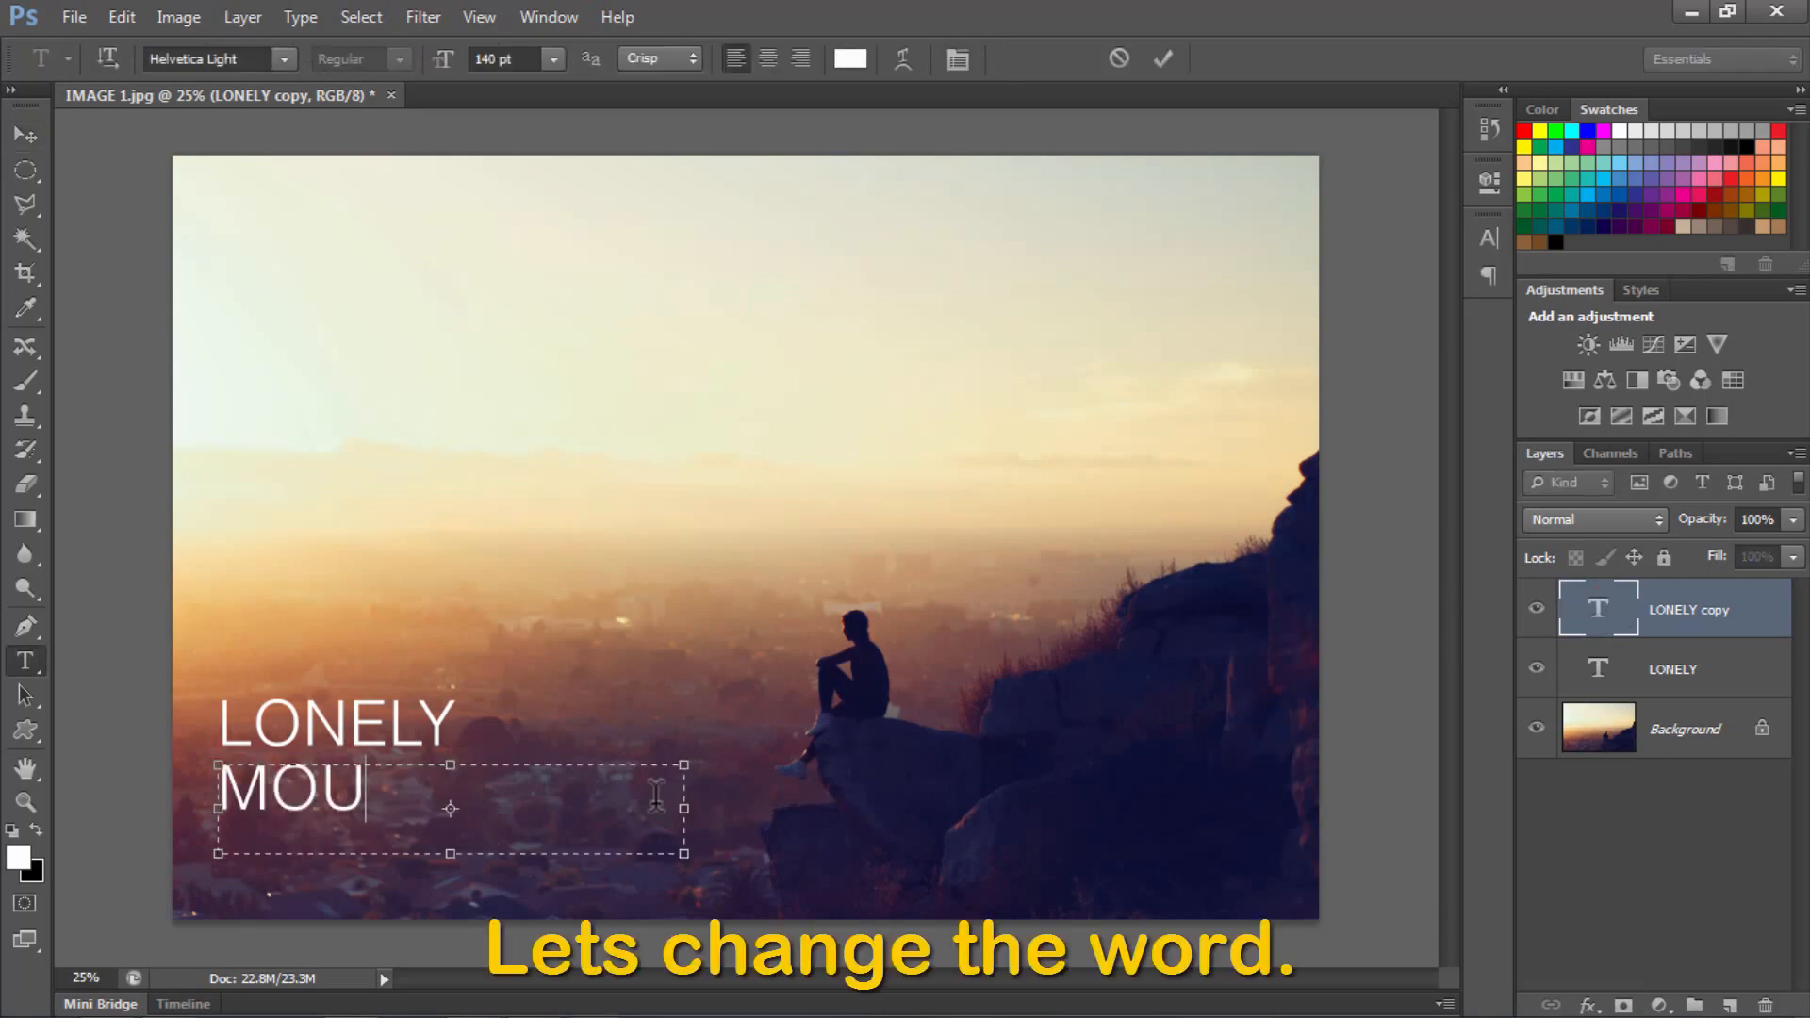
pyautogui.write('NTAIN')
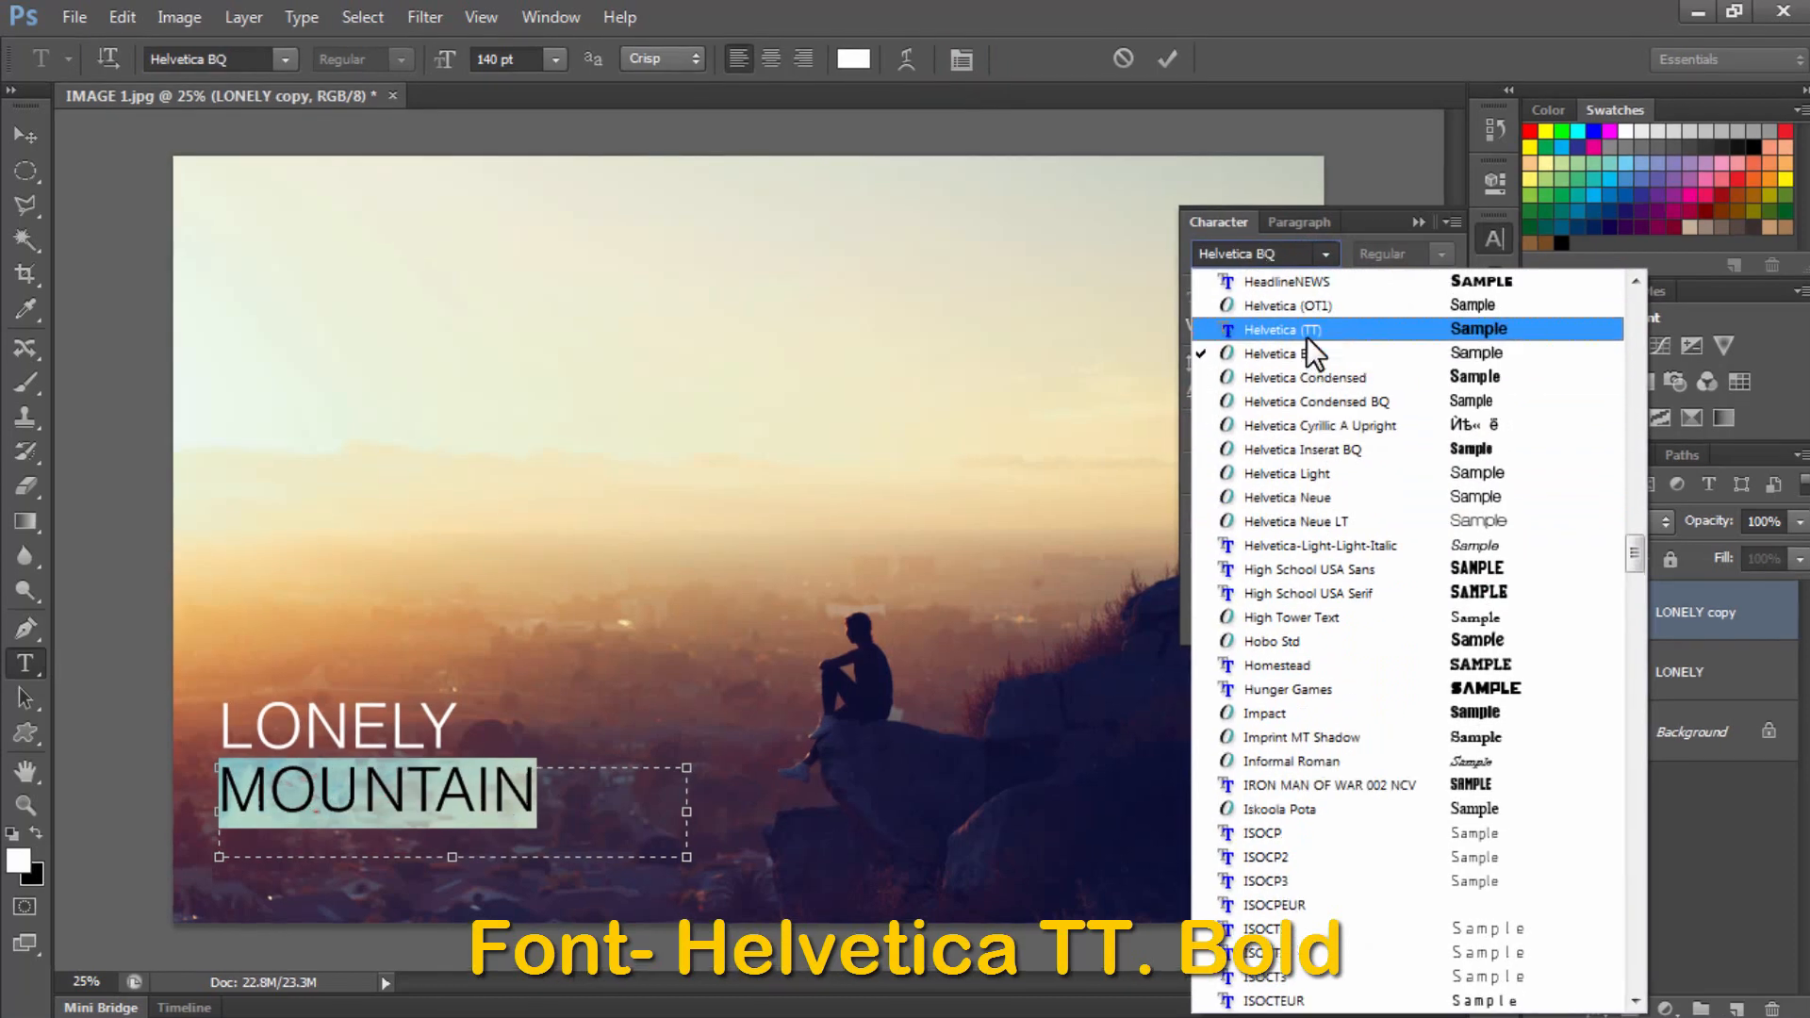
pyautogui.click(1279, 329)
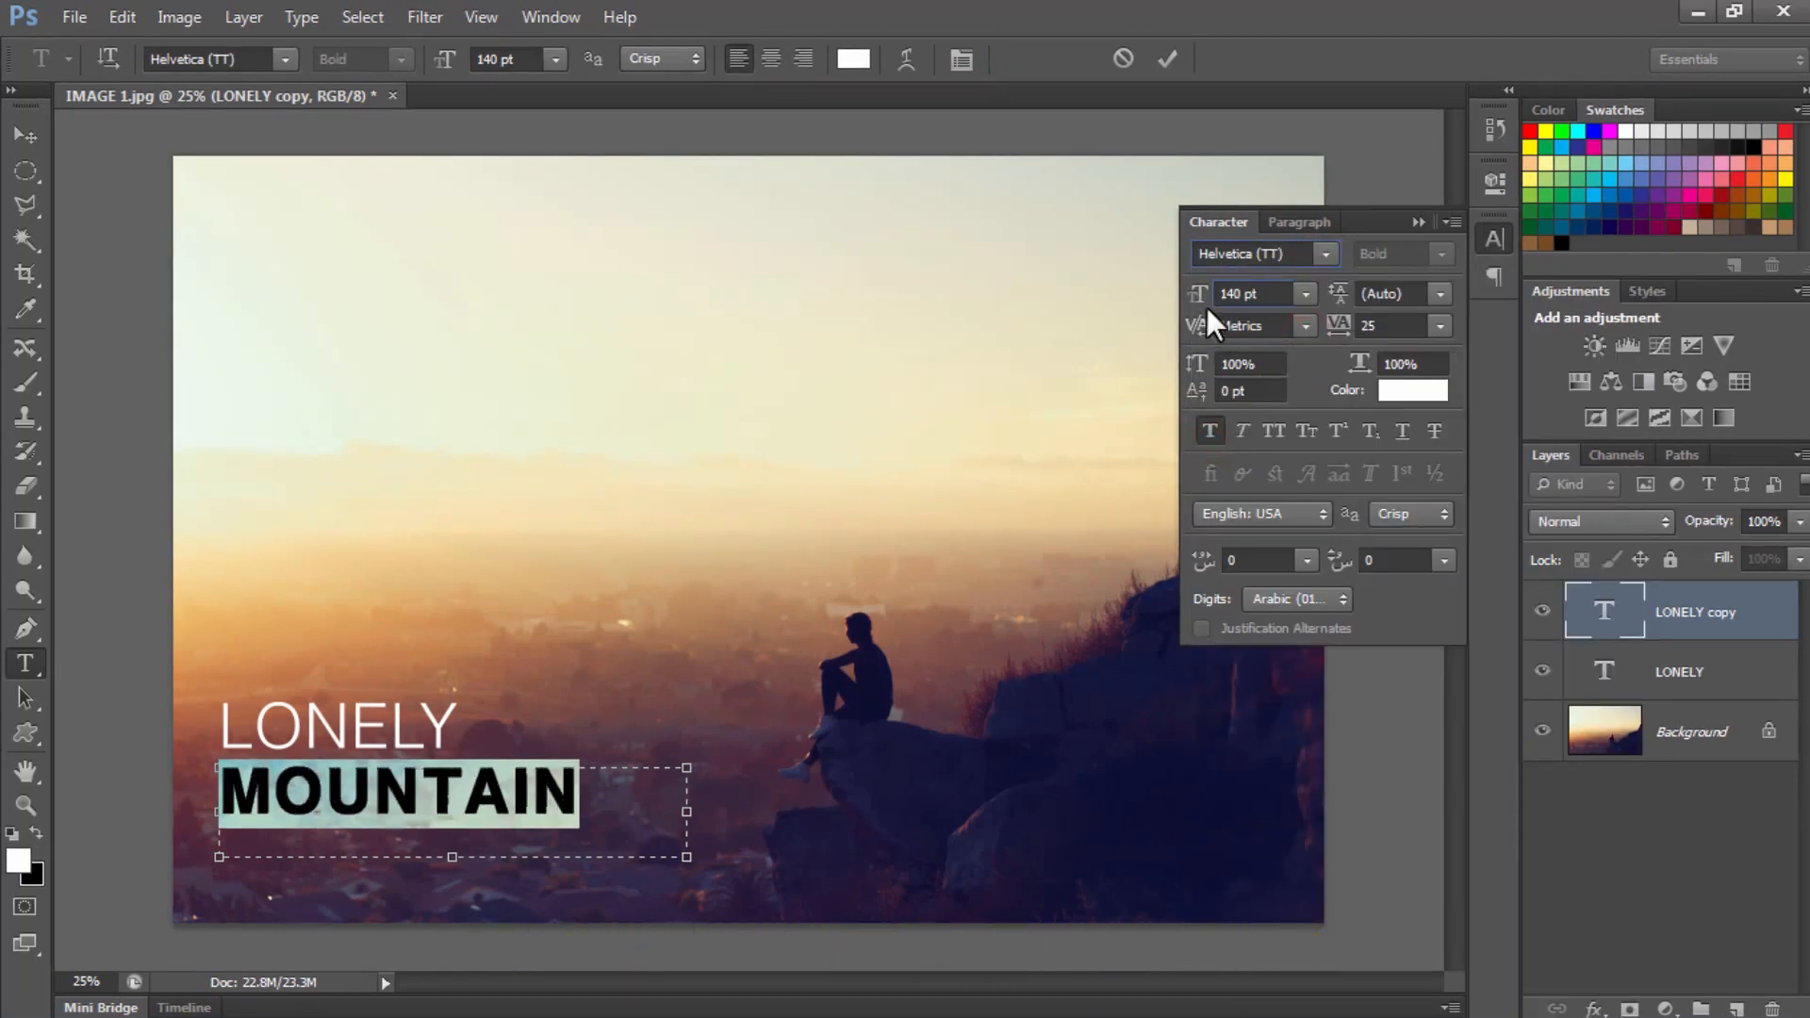
pyautogui.click(1167, 58)
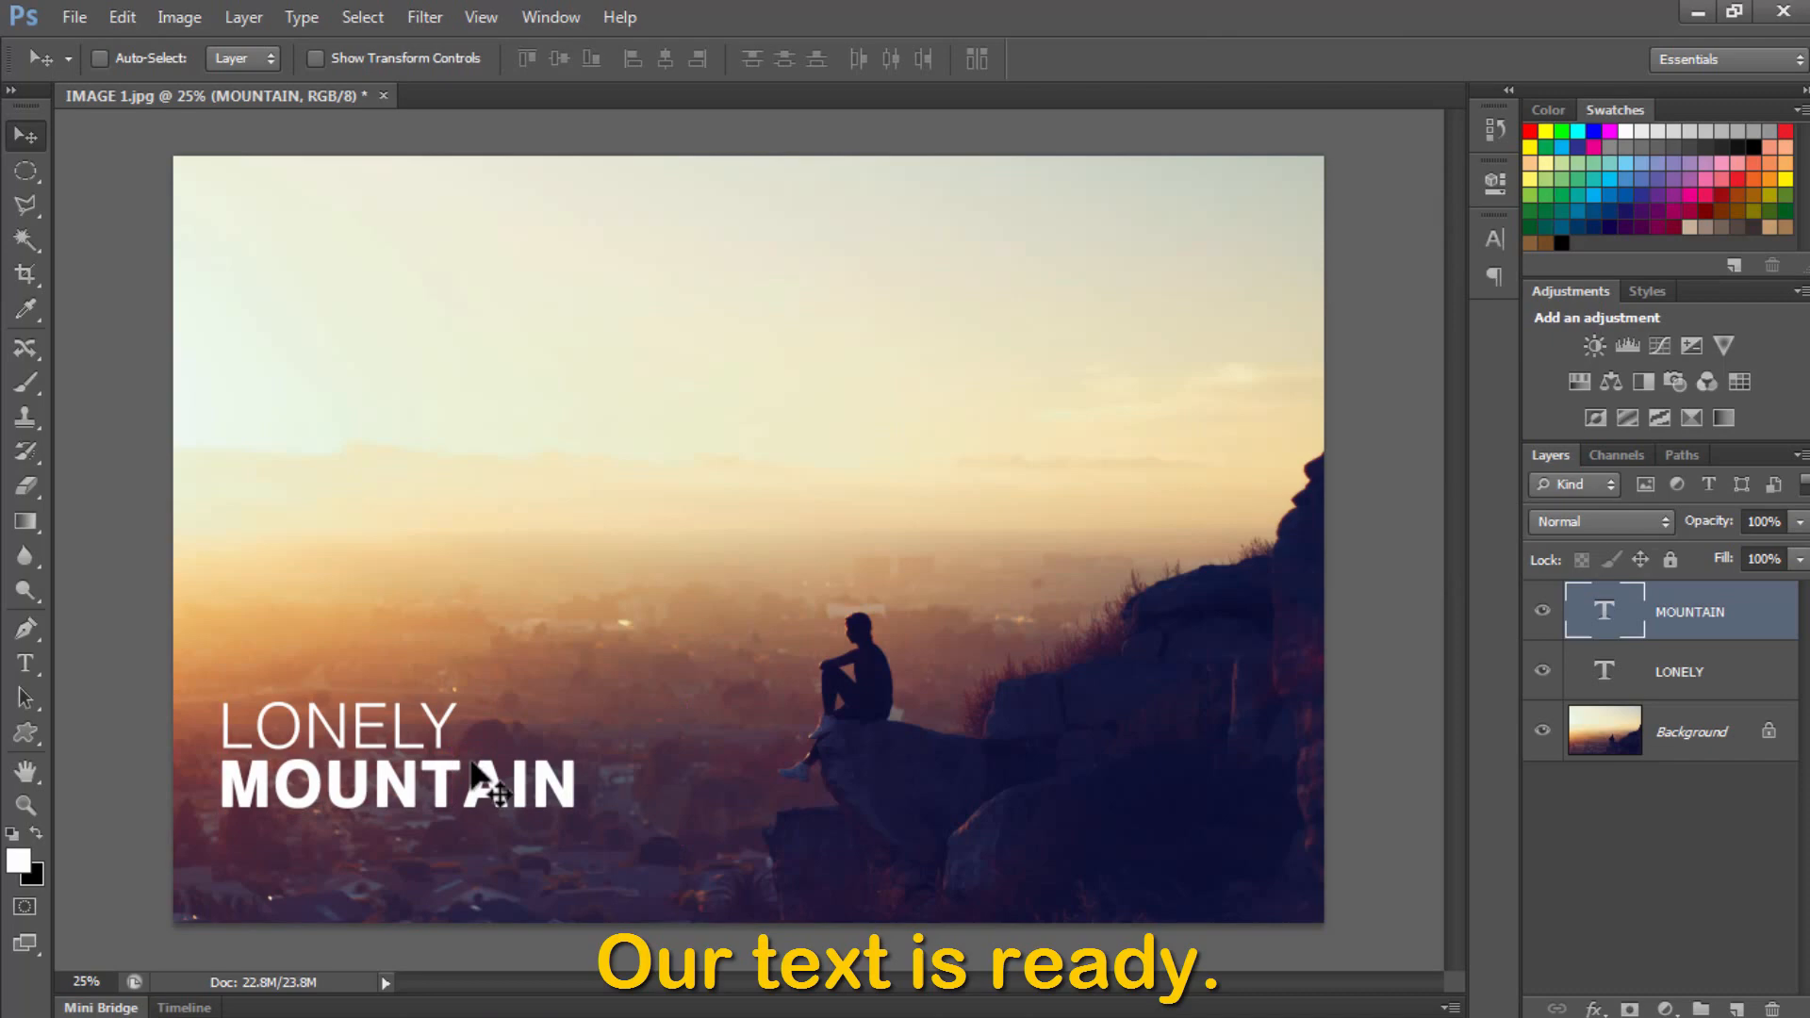
# Enable a black Drop Shadow layer style on the LONELY text layer
pyautogui.click(1678, 669)
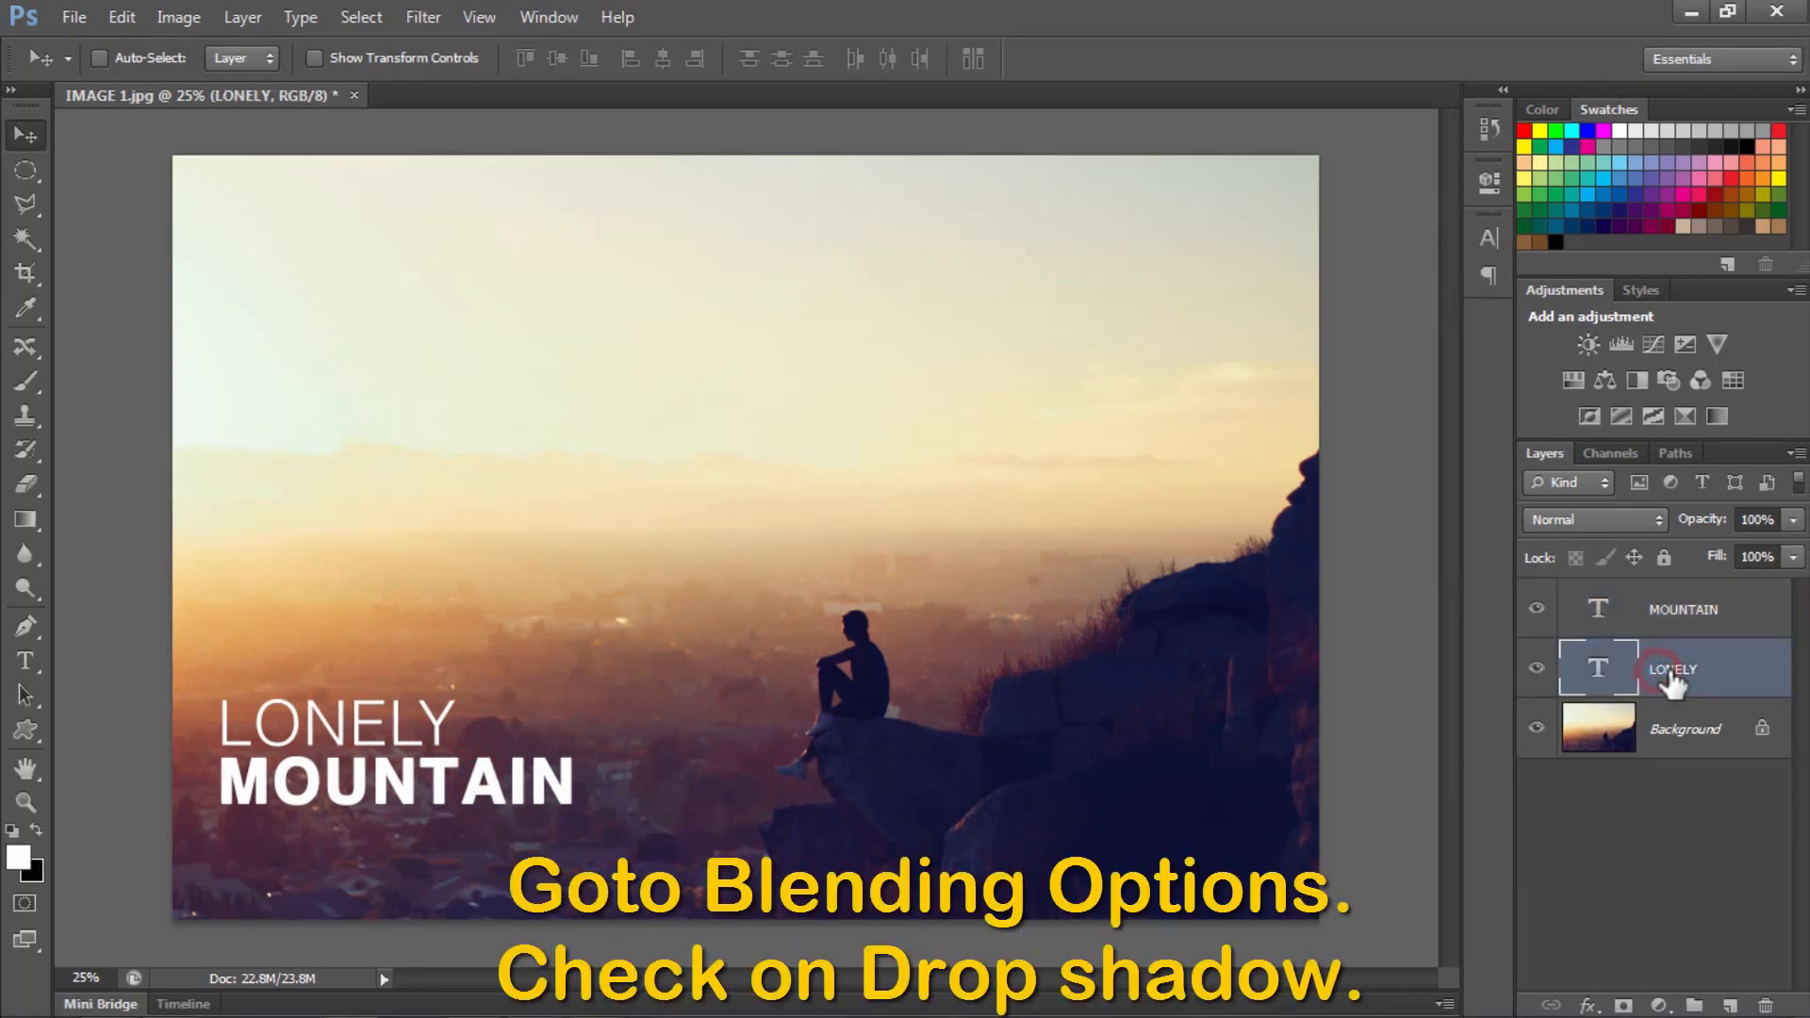
pyautogui.rightClick(1673, 668)
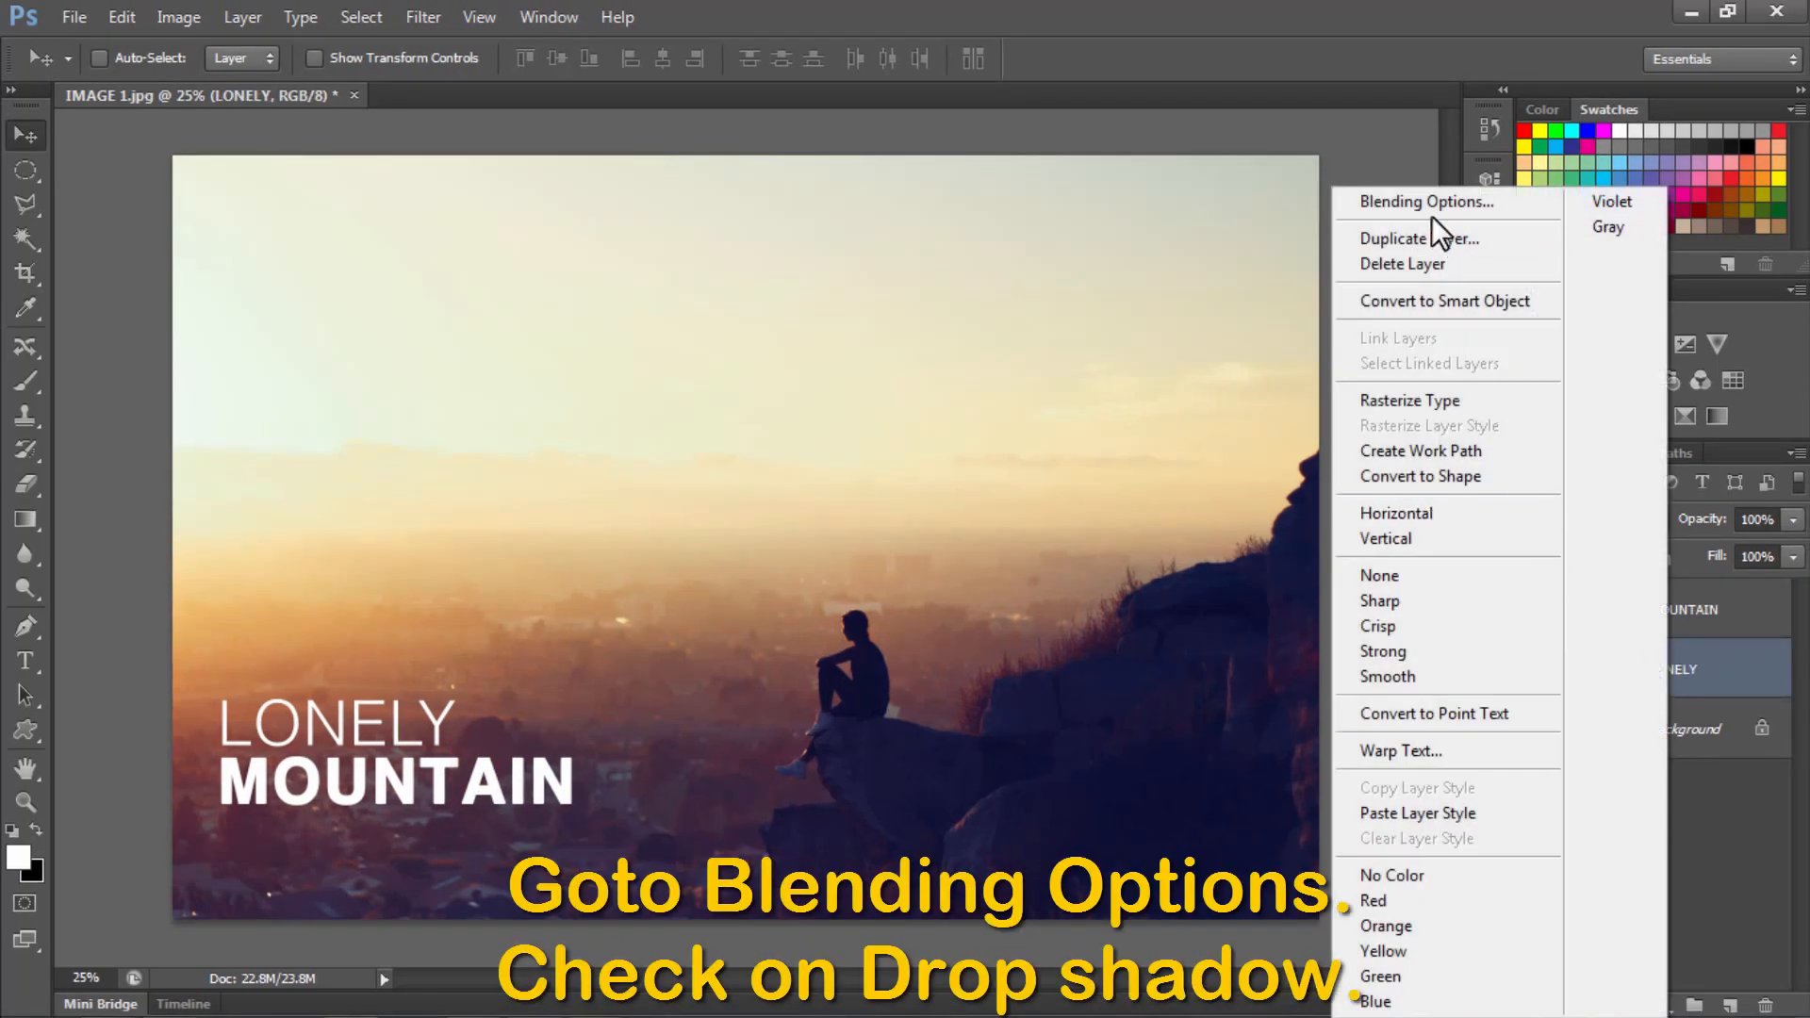
pyautogui.click(1429, 200)
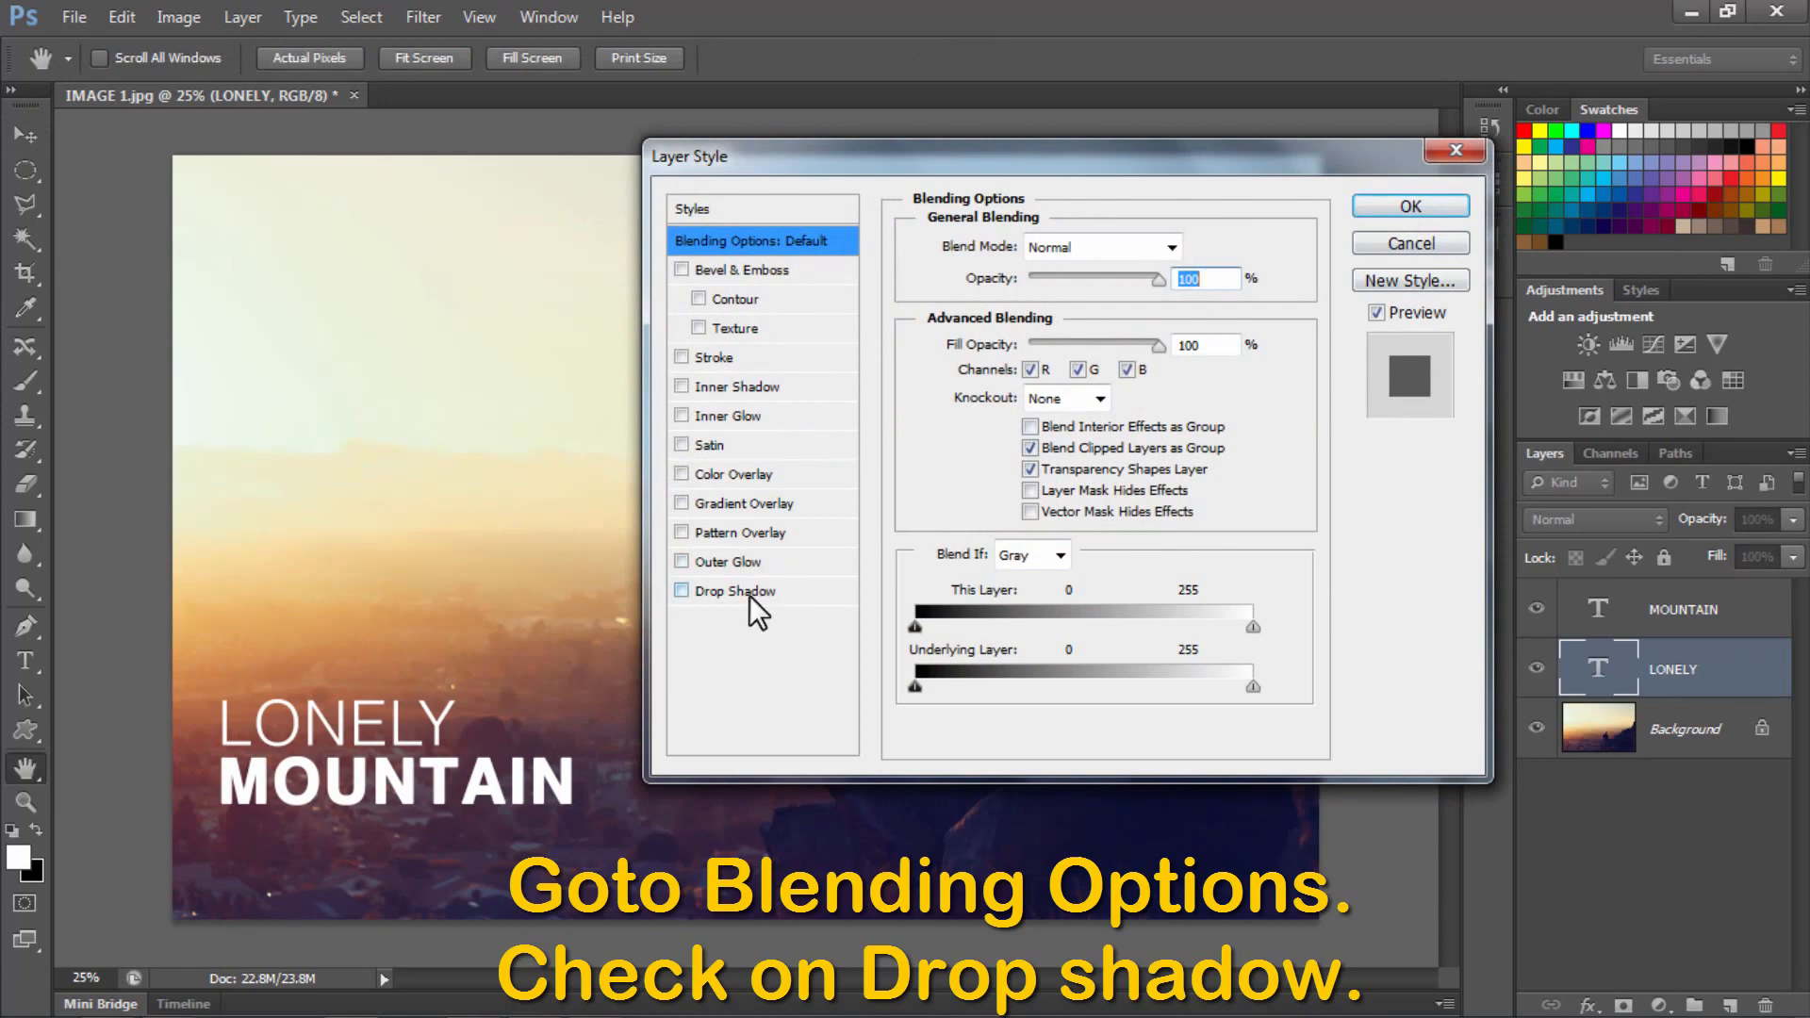
pyautogui.click(681, 591)
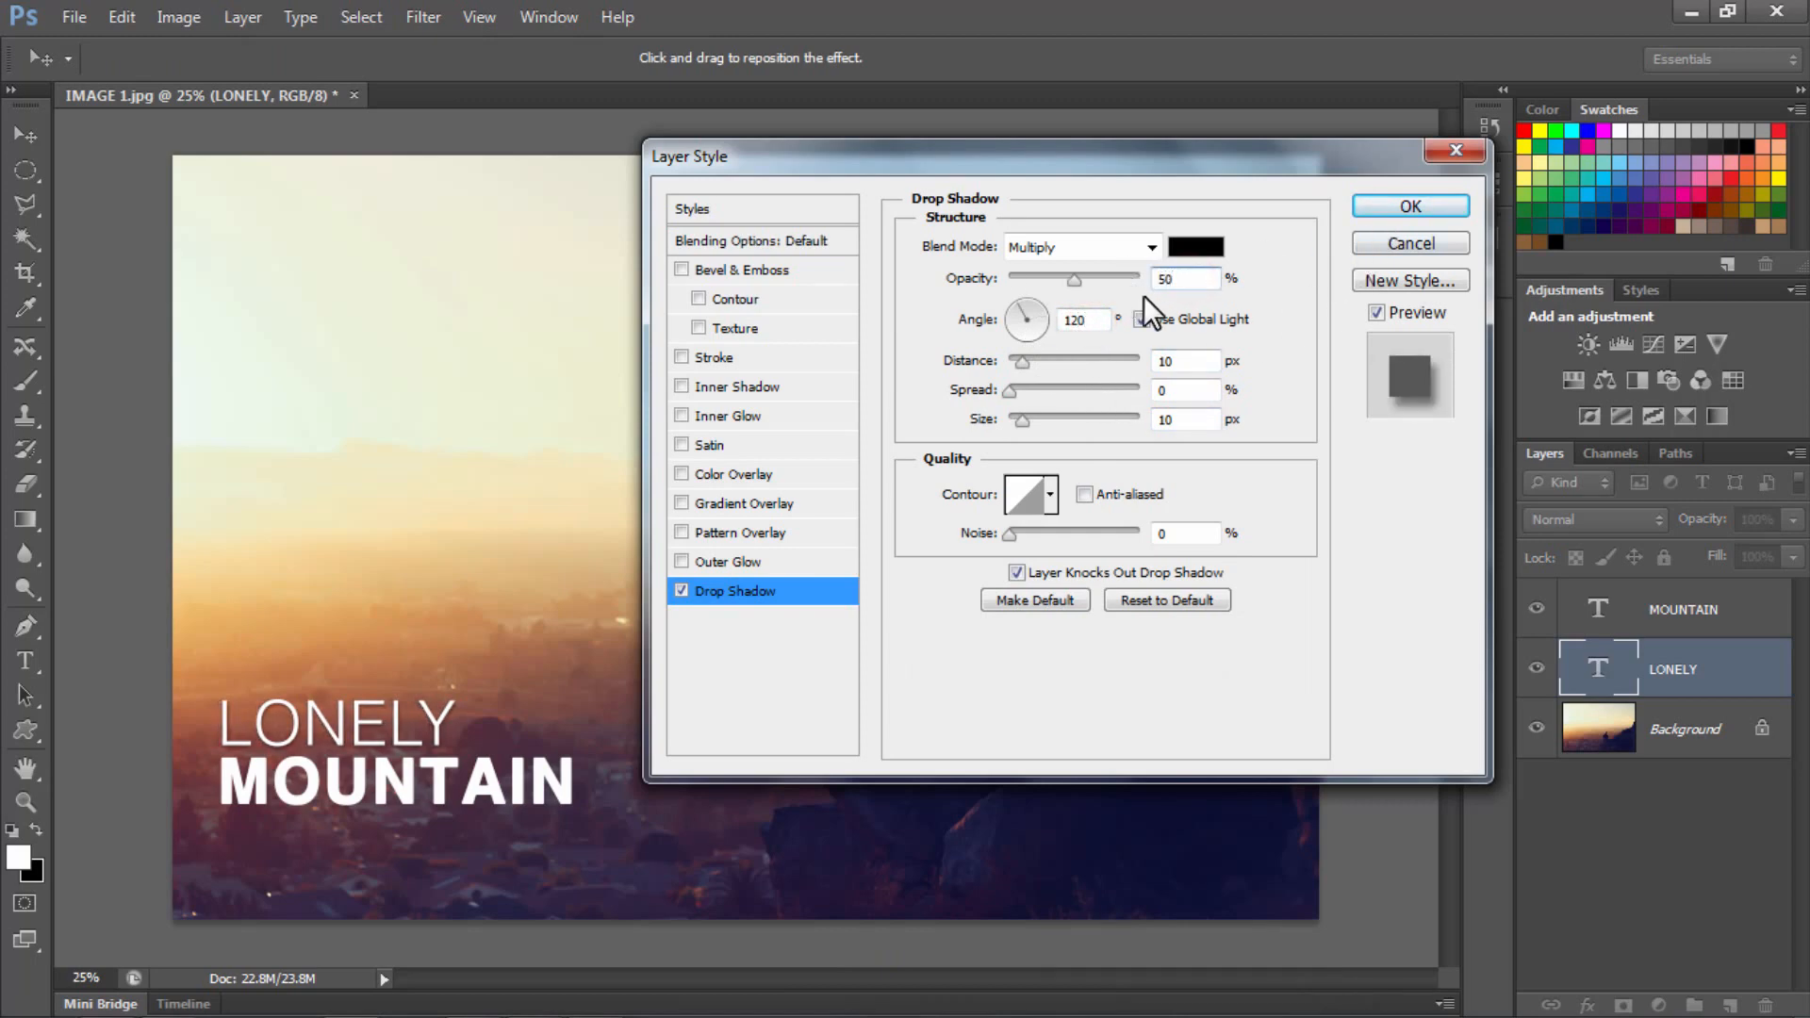
pyautogui.click(1404, 211)
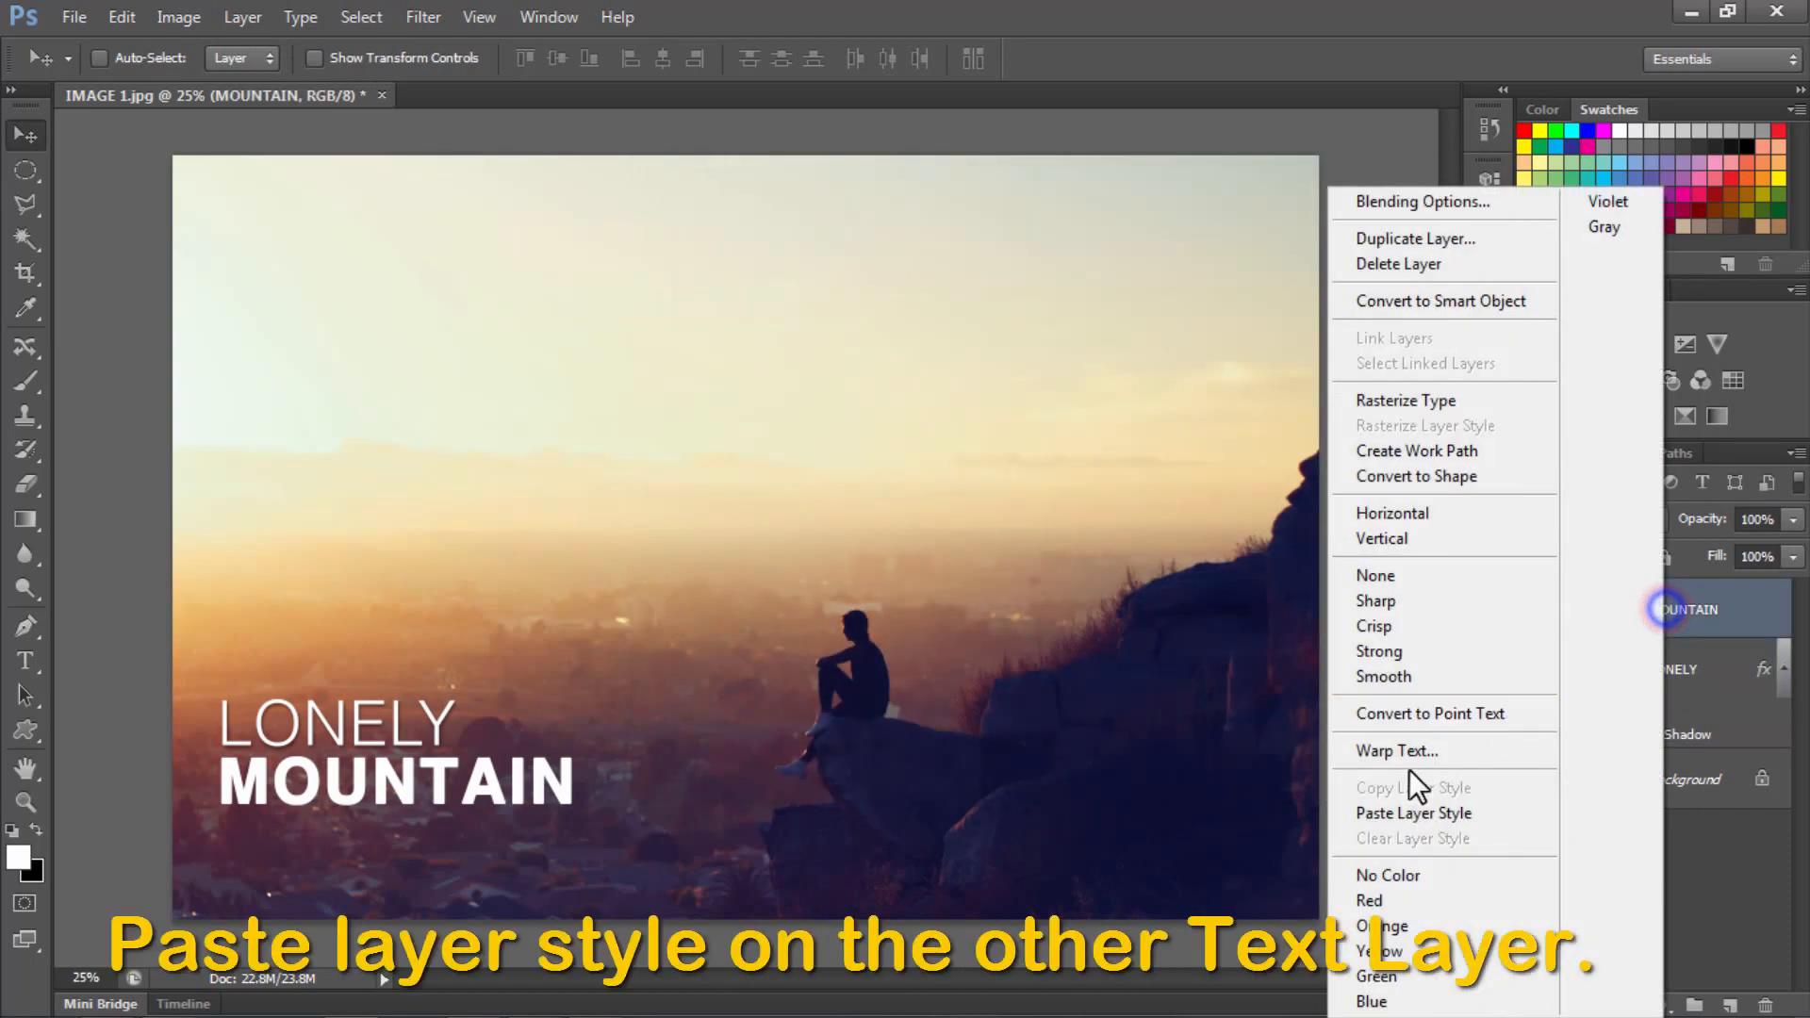
# Paste the drop shadow style onto MOUNTAIN and switch to the typewriter image Image 2.psd
pyautogui.click(1413, 813)
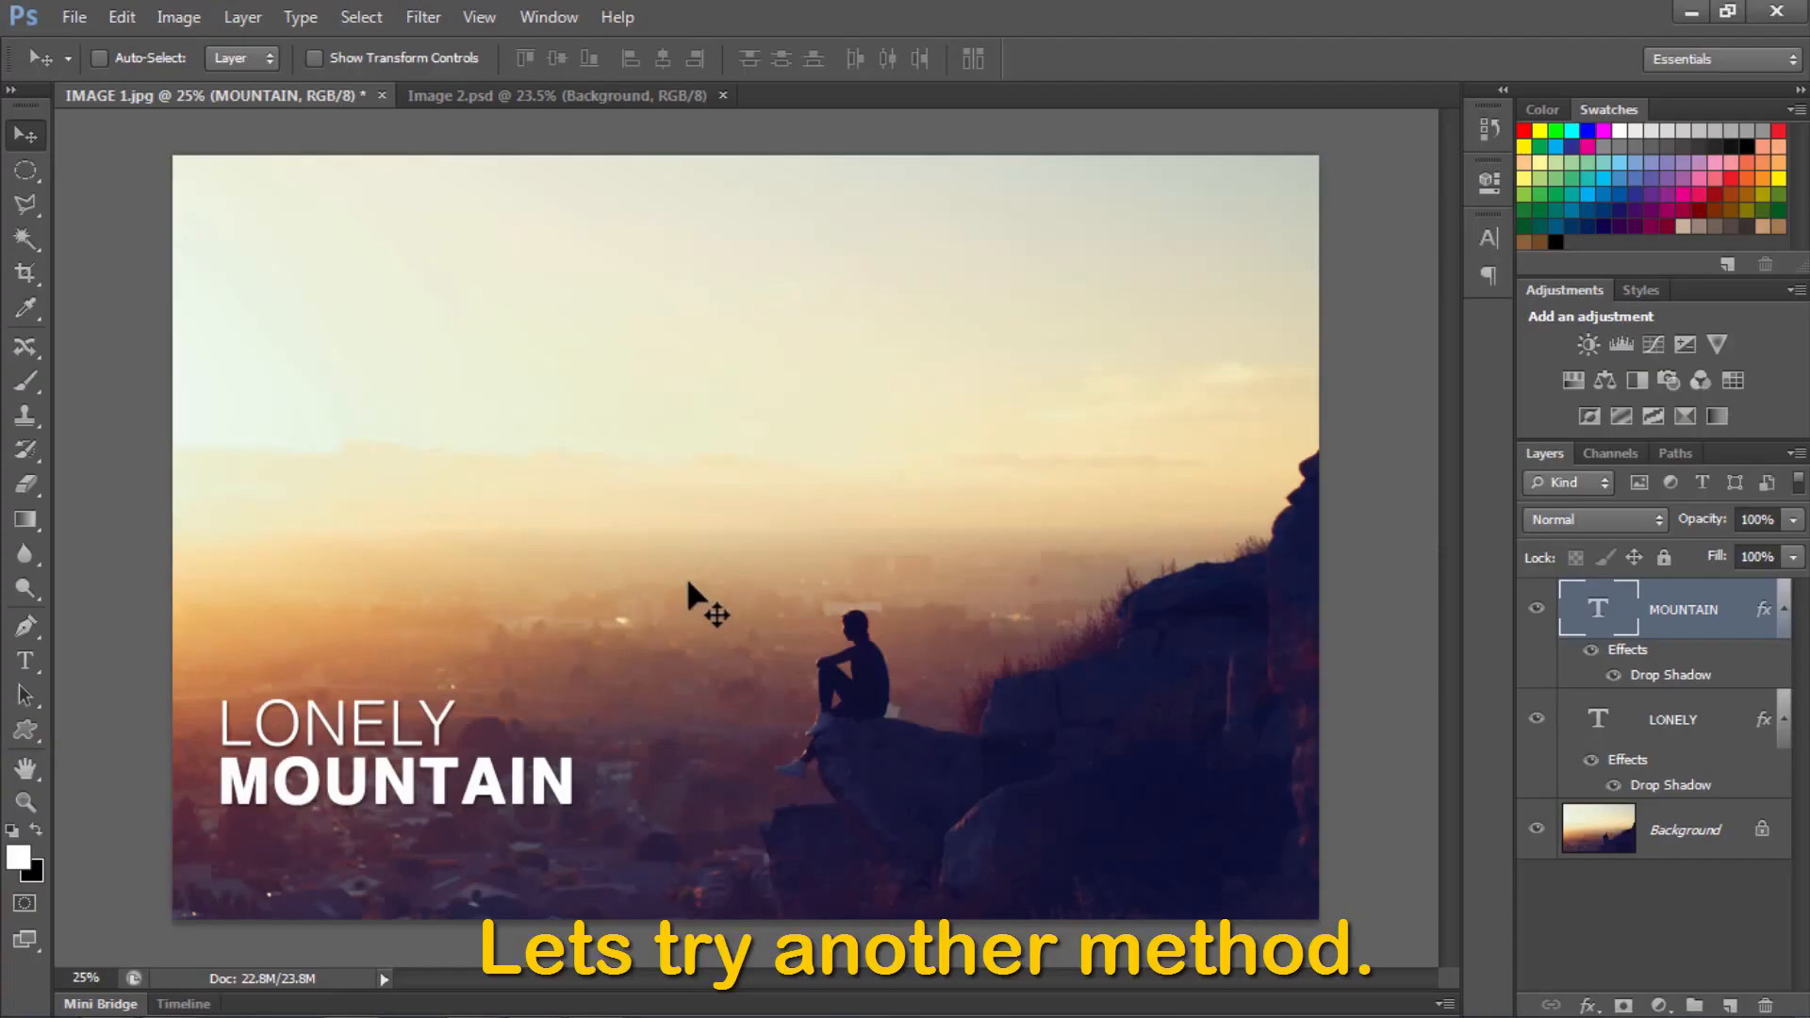
pyautogui.click(557, 96)
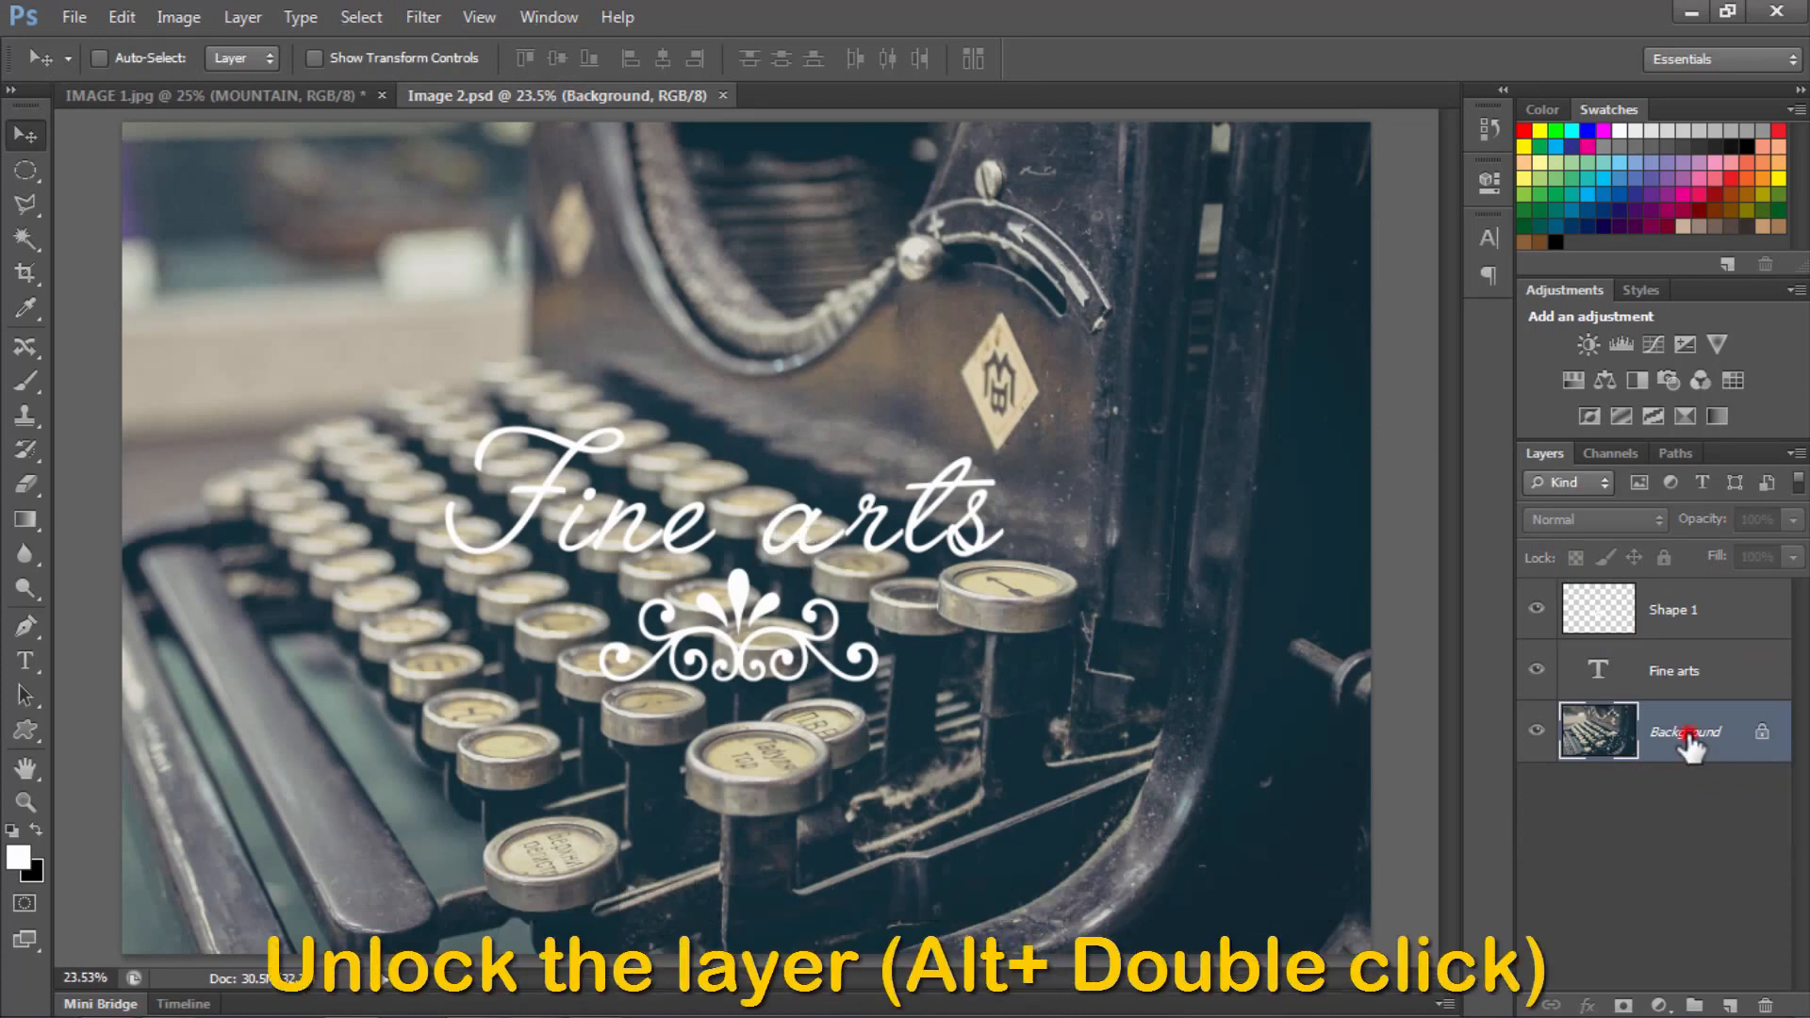
# Convert the locked typewriter Background layer into editable Layer 0
pyautogui.doubleClick(1685, 730)
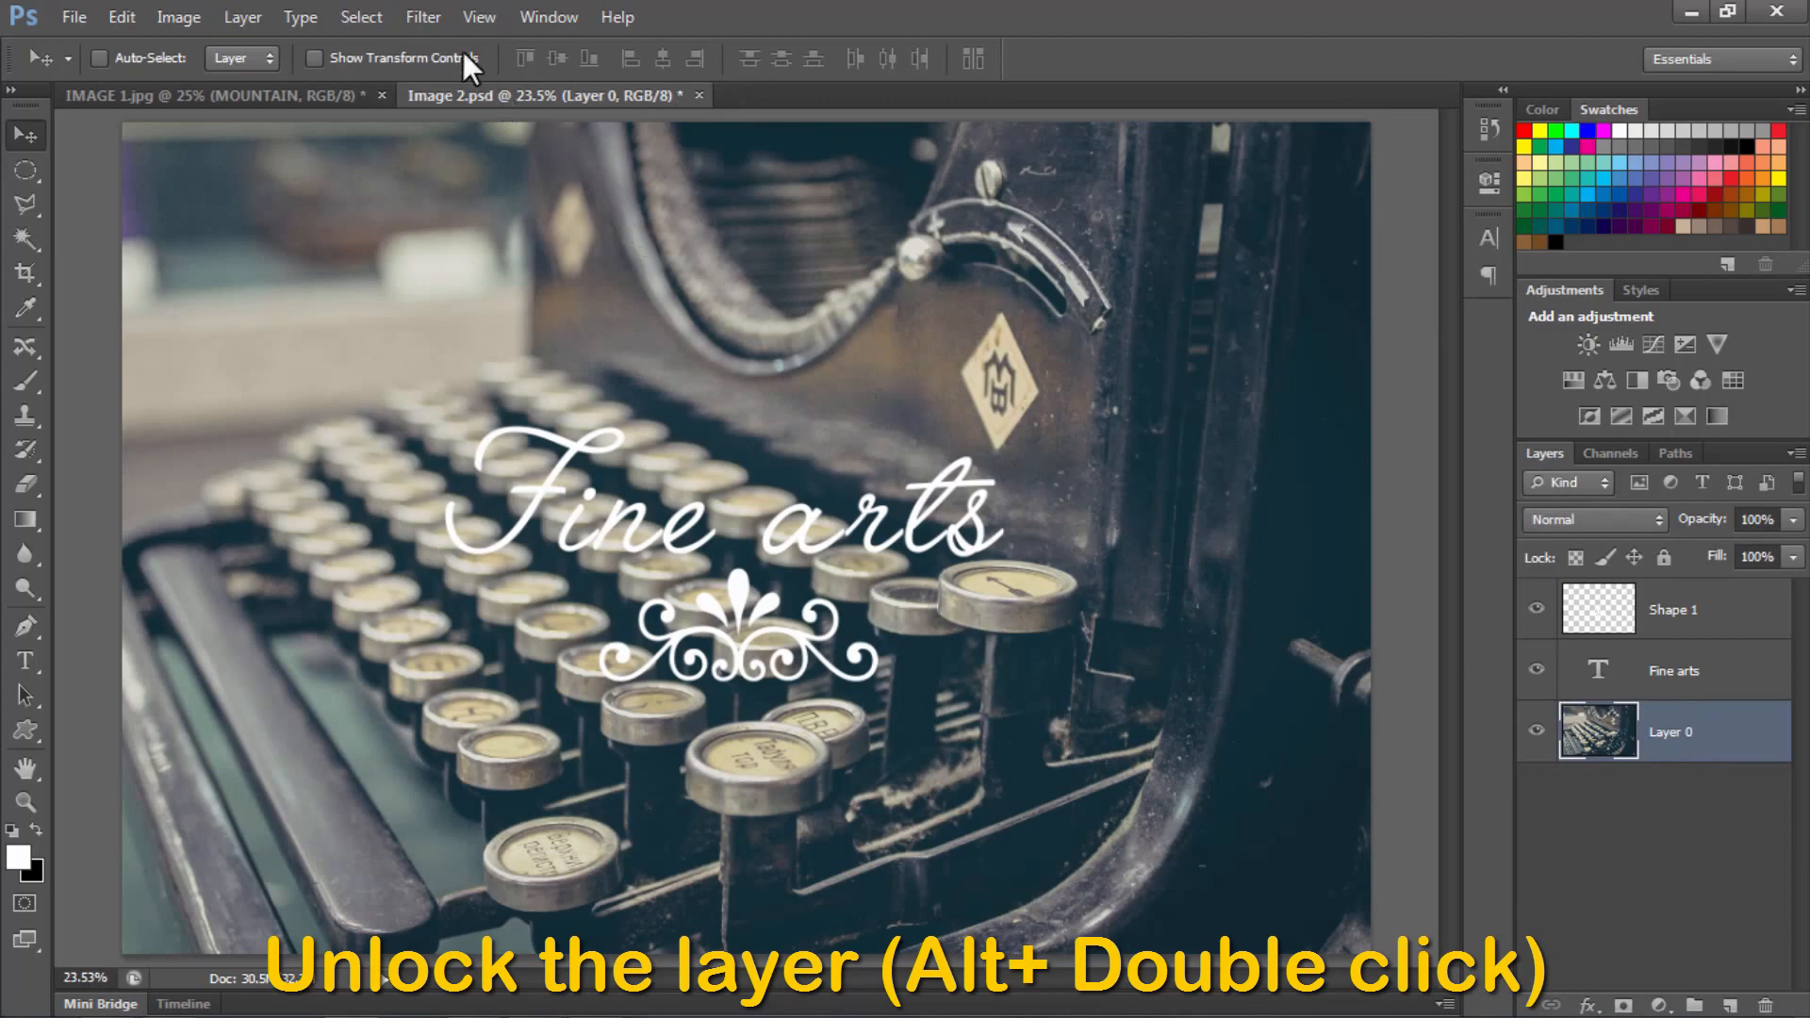
pyautogui.click(423, 16)
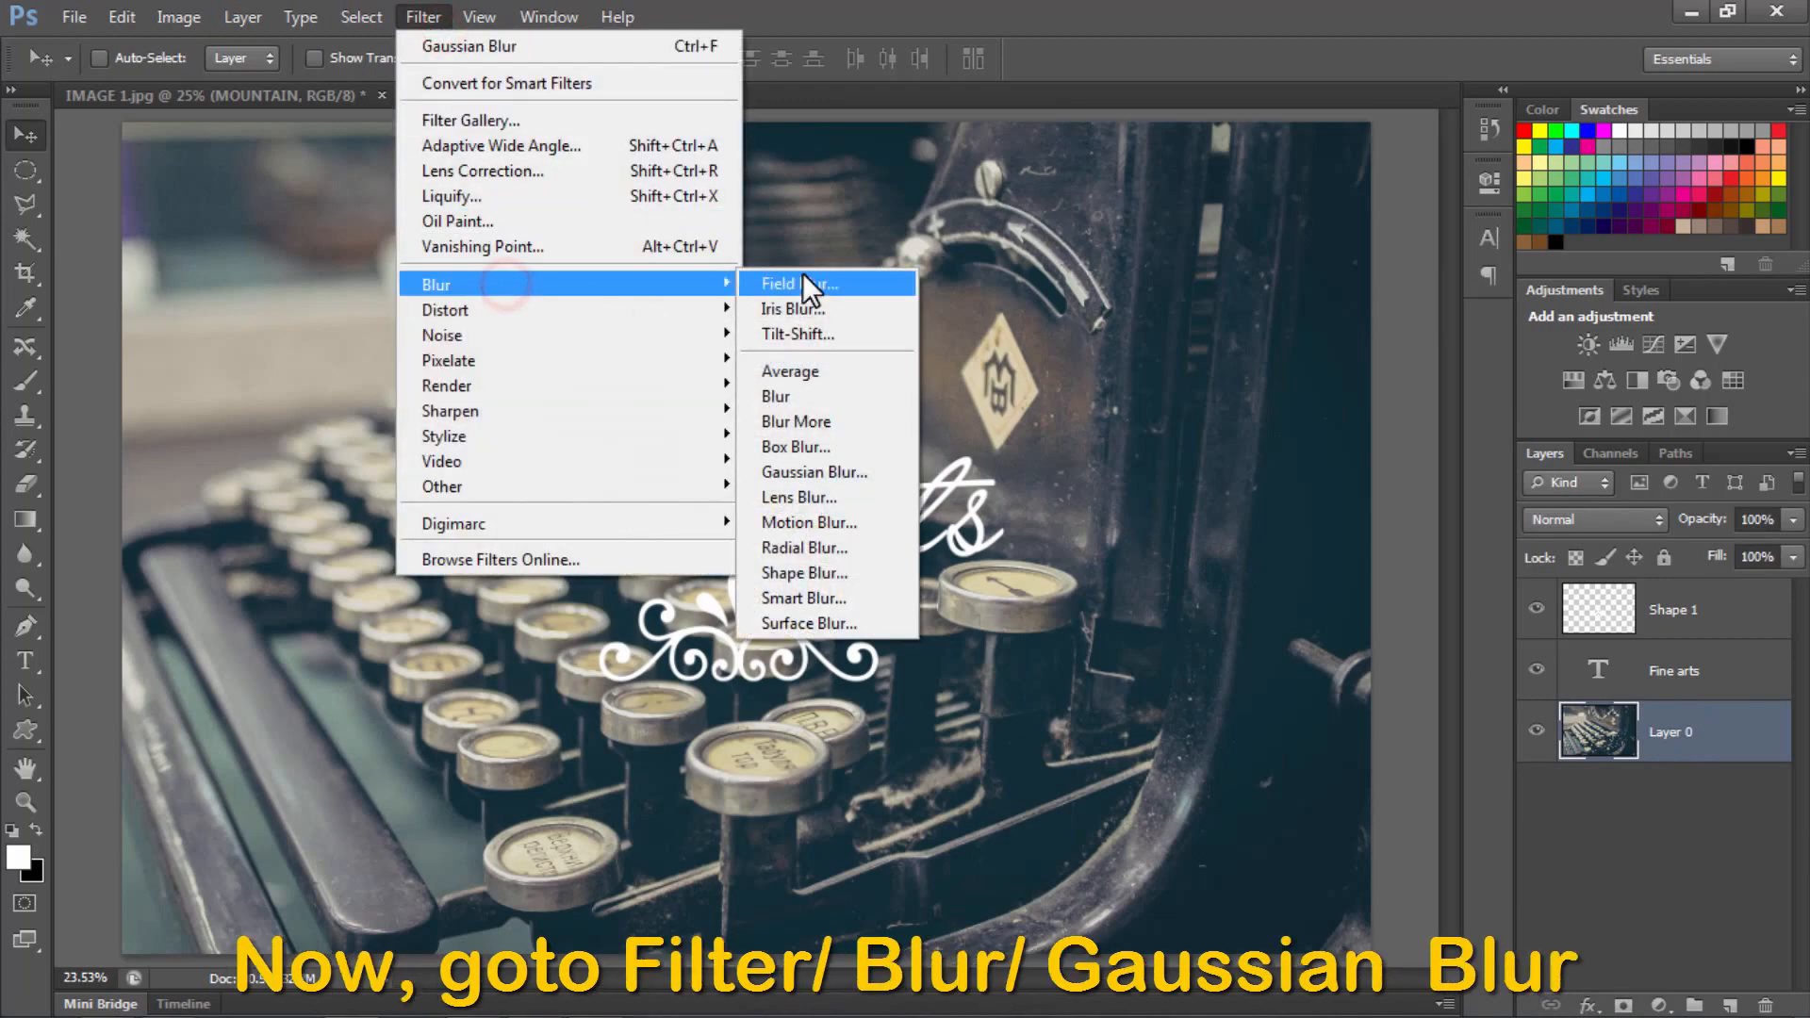
# Apply a Gaussian Blur with a 10-pixel radius to the typewriter photo layer
pyautogui.click(813, 472)
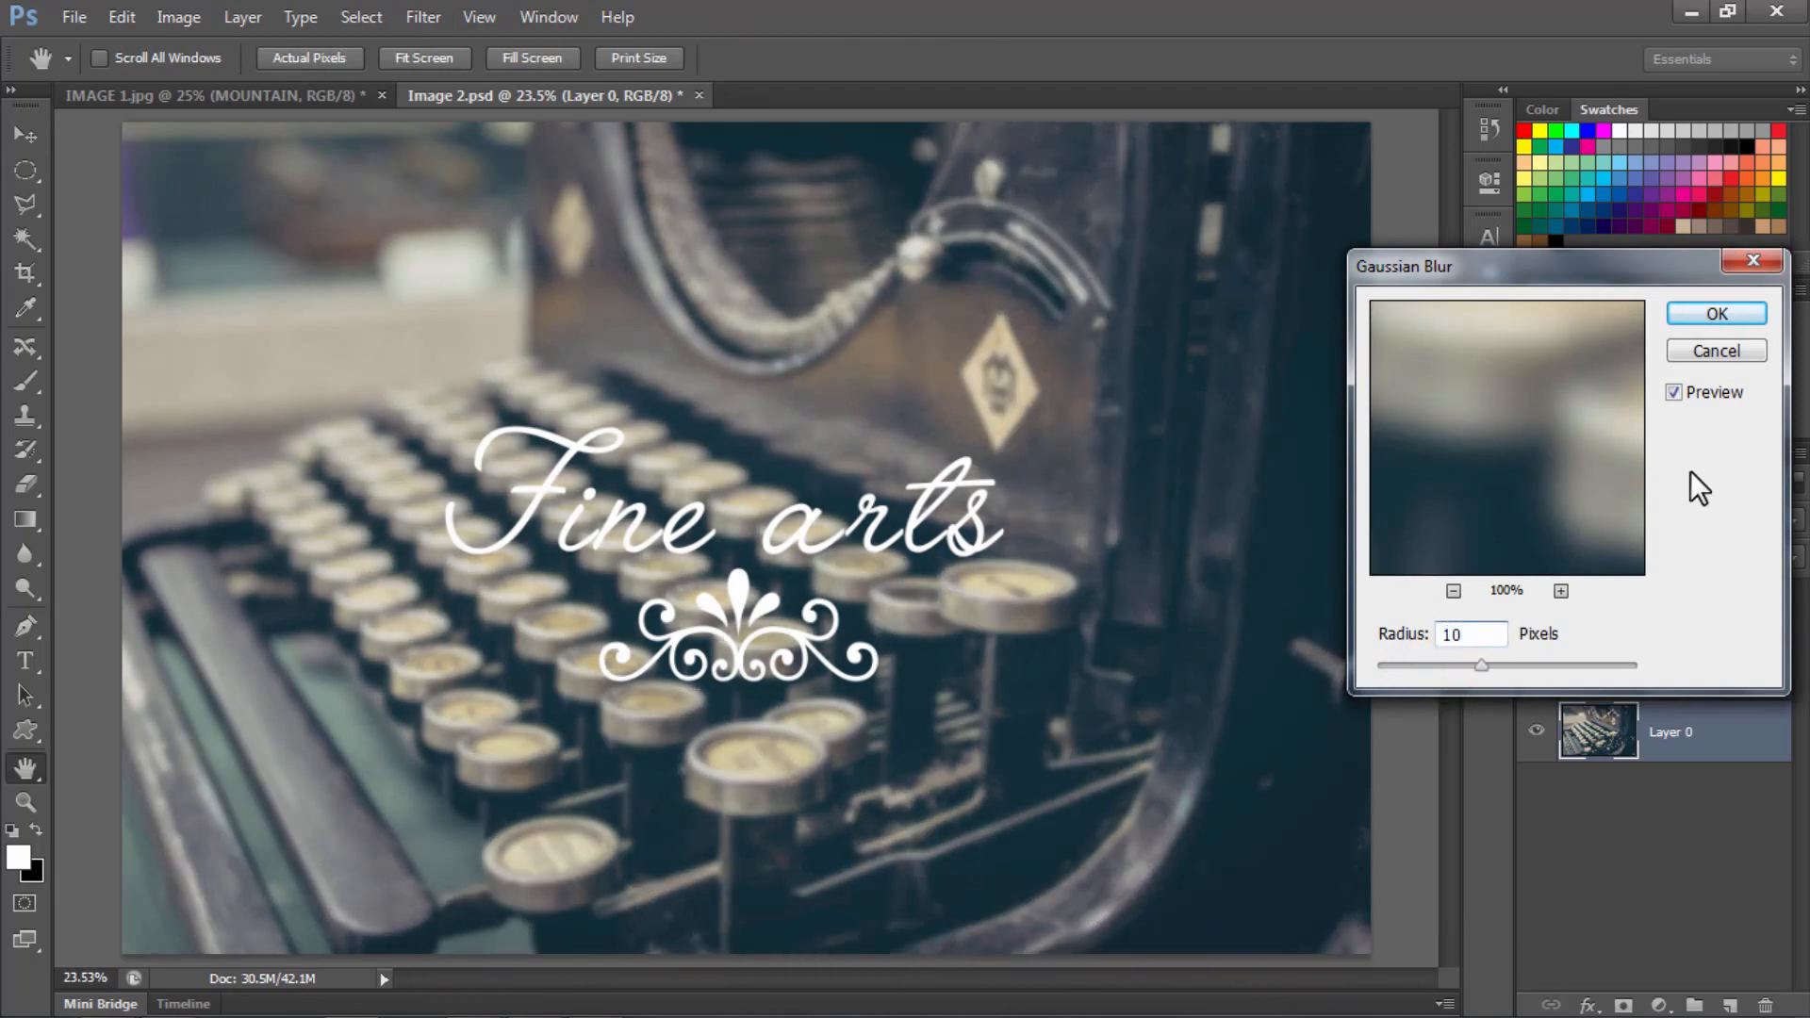
pyautogui.click(1716, 313)
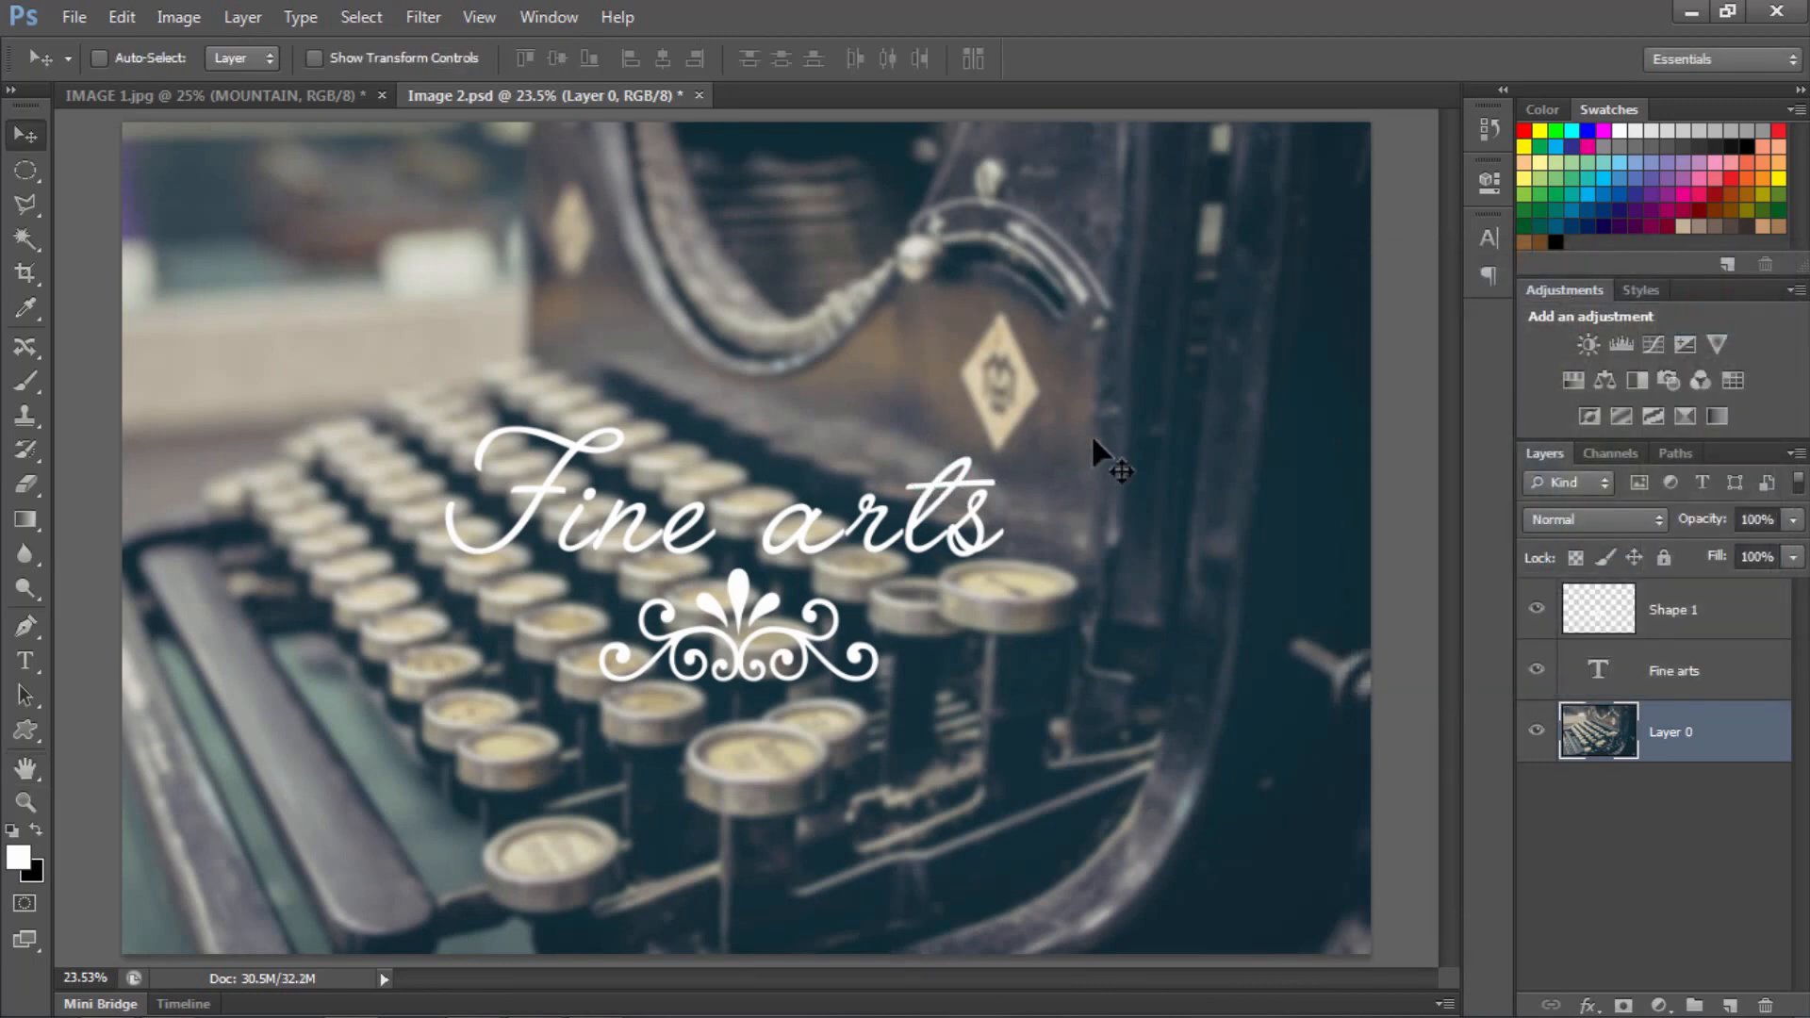
pyautogui.moveTo(352, 184)
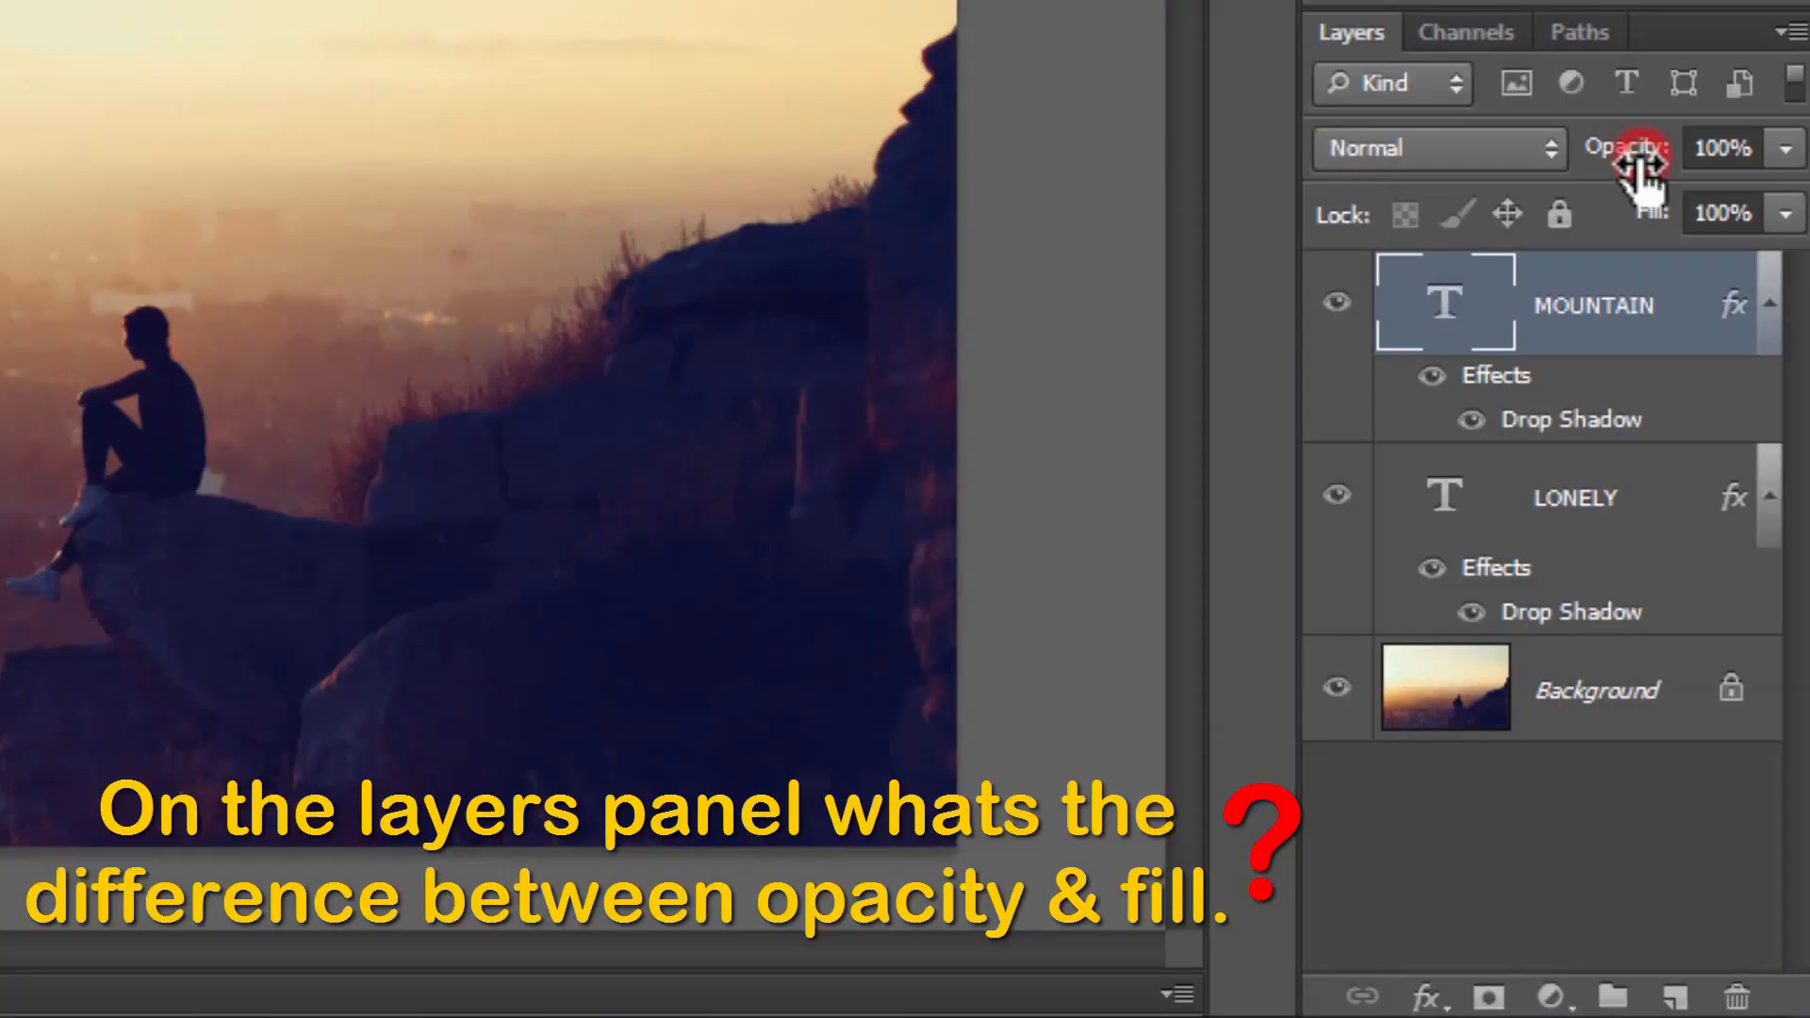
# Focus the MOUNTAIN layer's Opacity value in the sunset document, still at 100%
pyautogui.click(1722, 148)
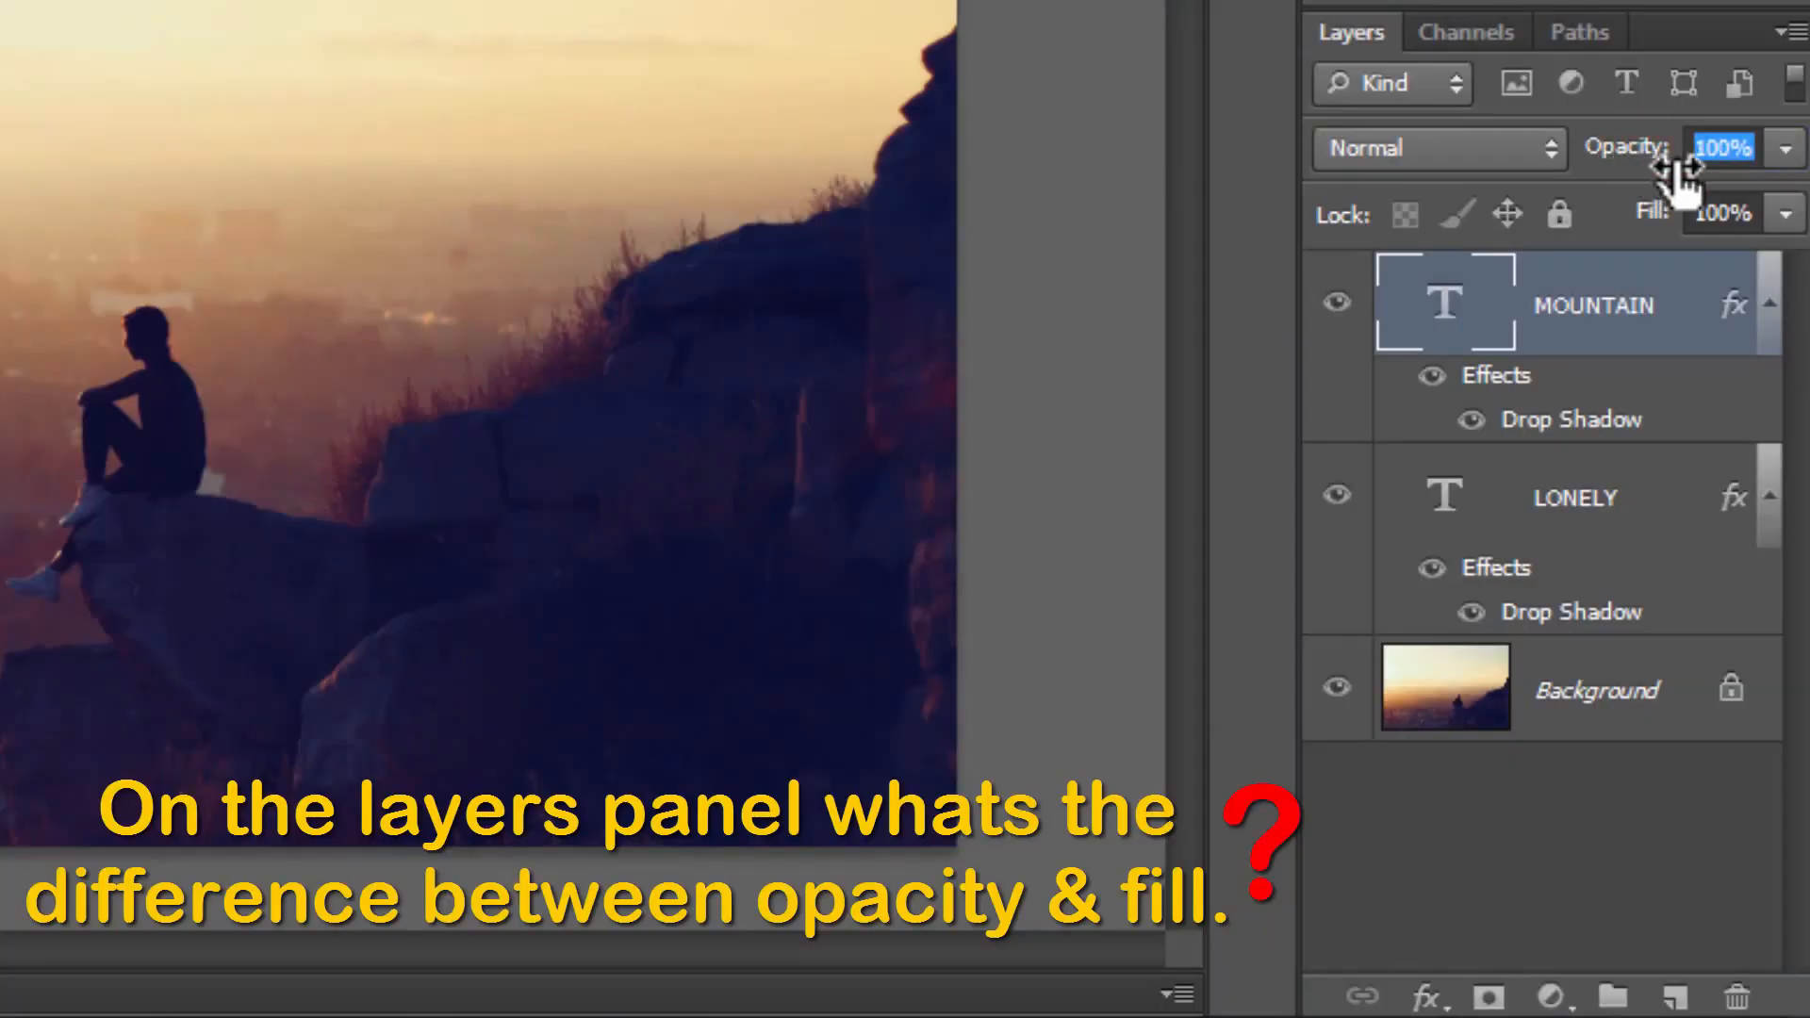